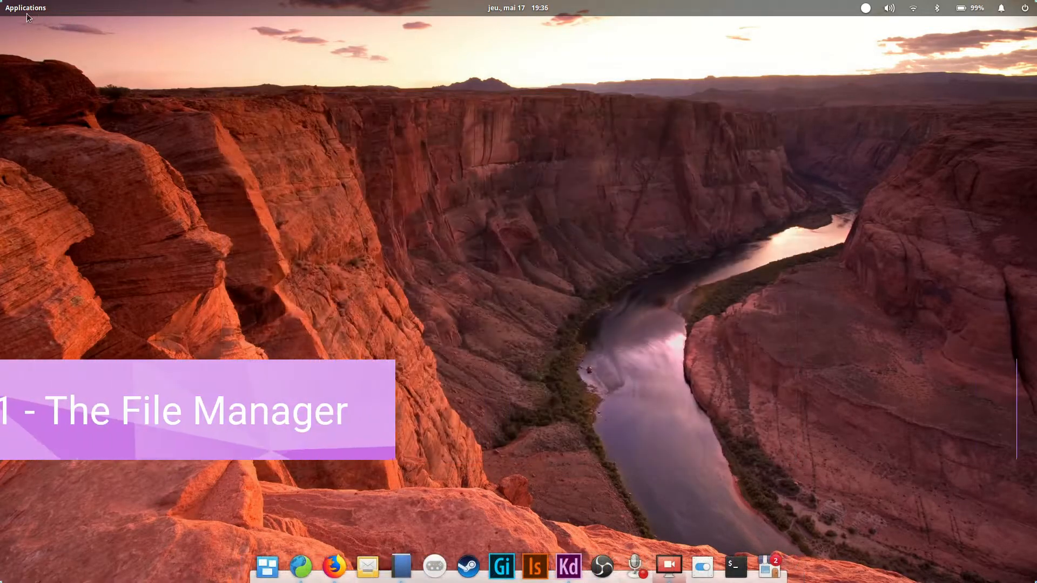
Launch Files from the Applications menu to show the Home folder
click(26, 7)
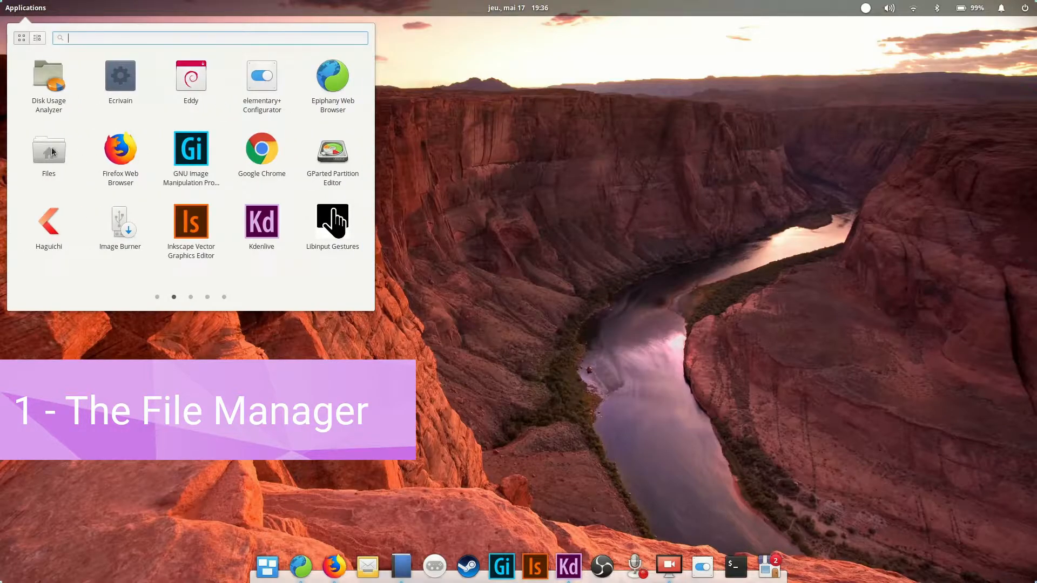
click(301, 566)
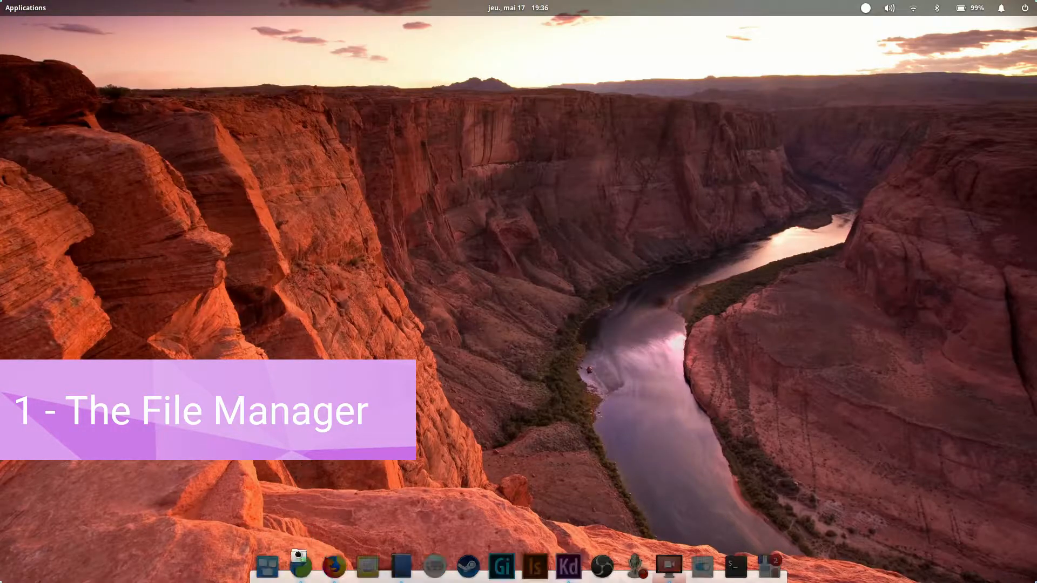
click(283, 565)
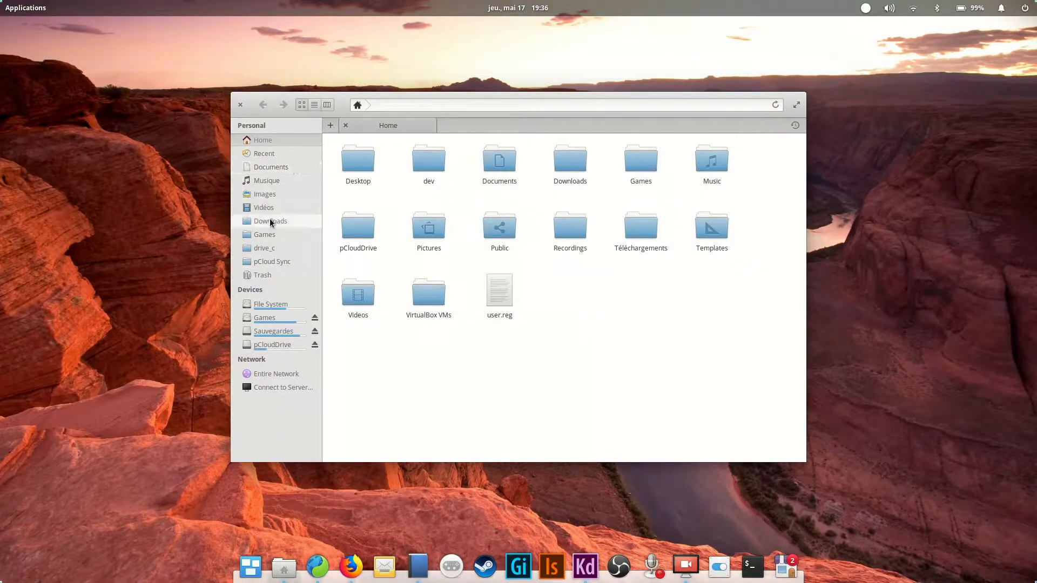
mouse_move(291, 104)
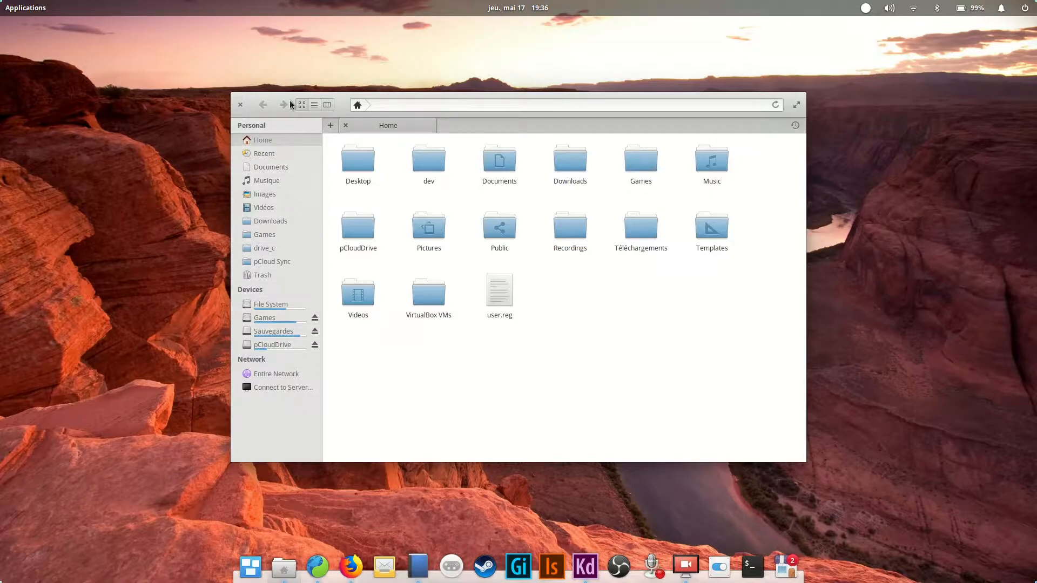
click(327, 104)
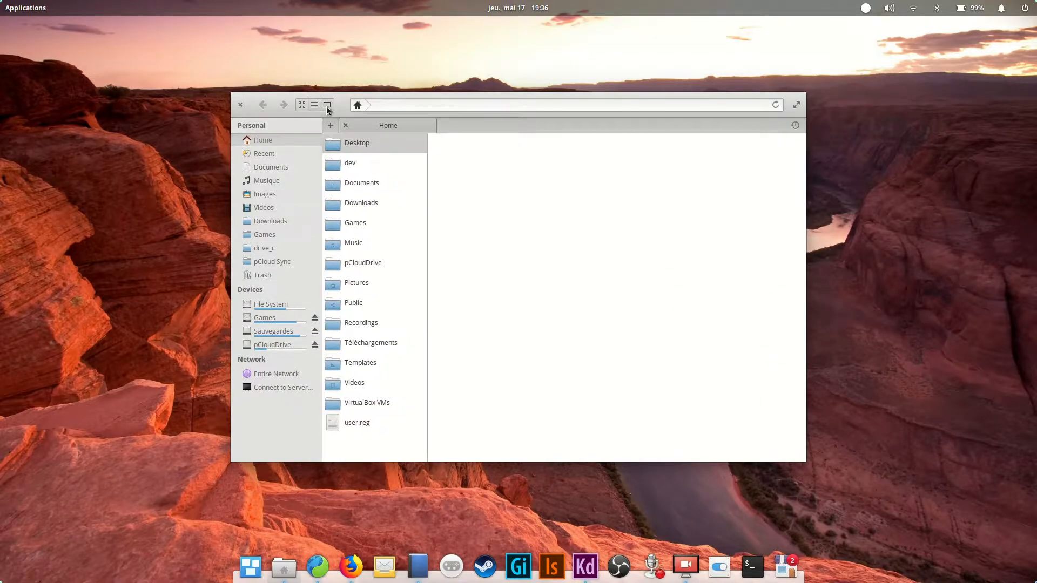
click(350, 163)
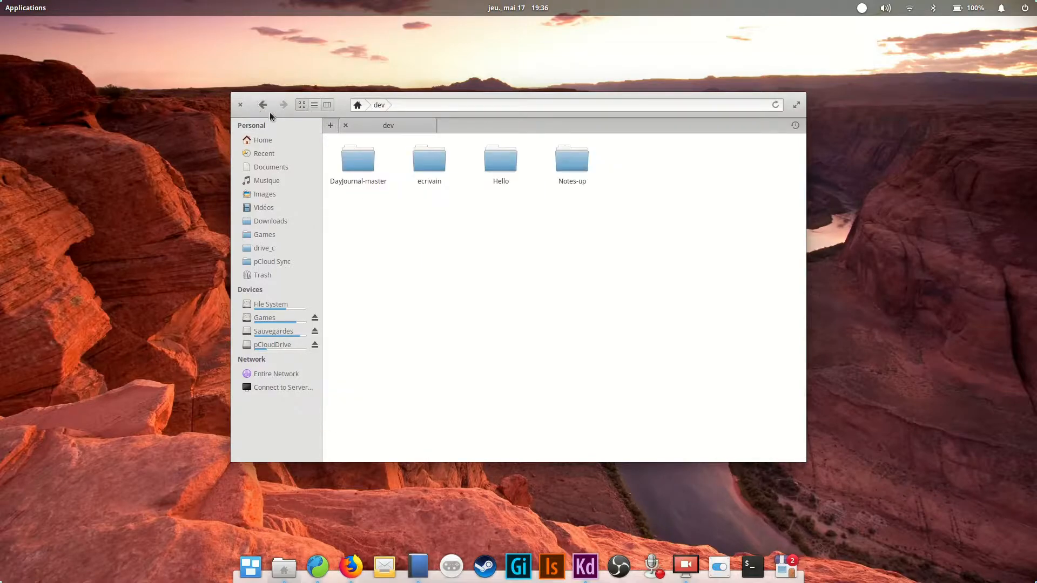
click(379, 104)
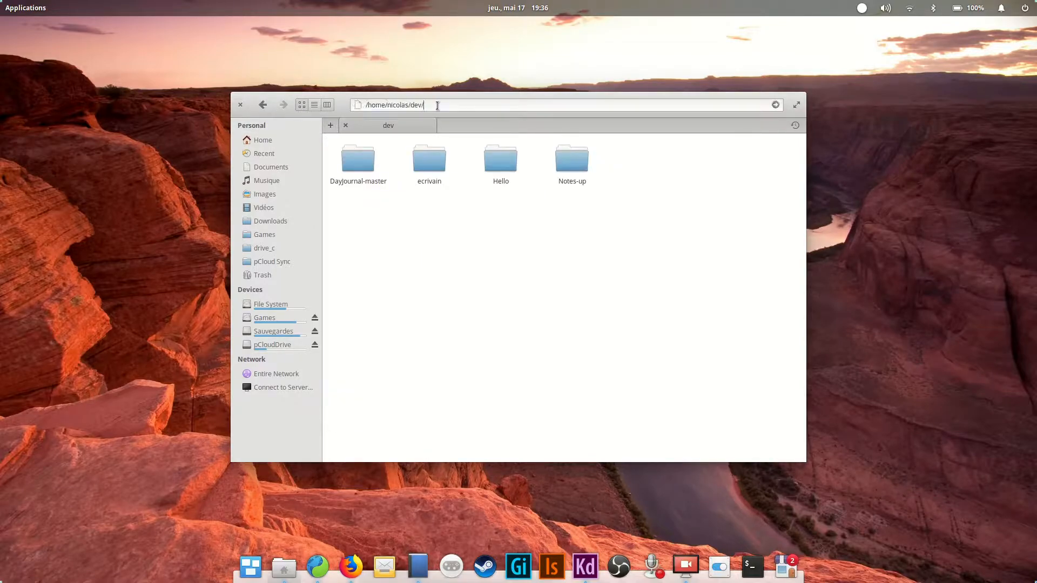
key(BackSpace)
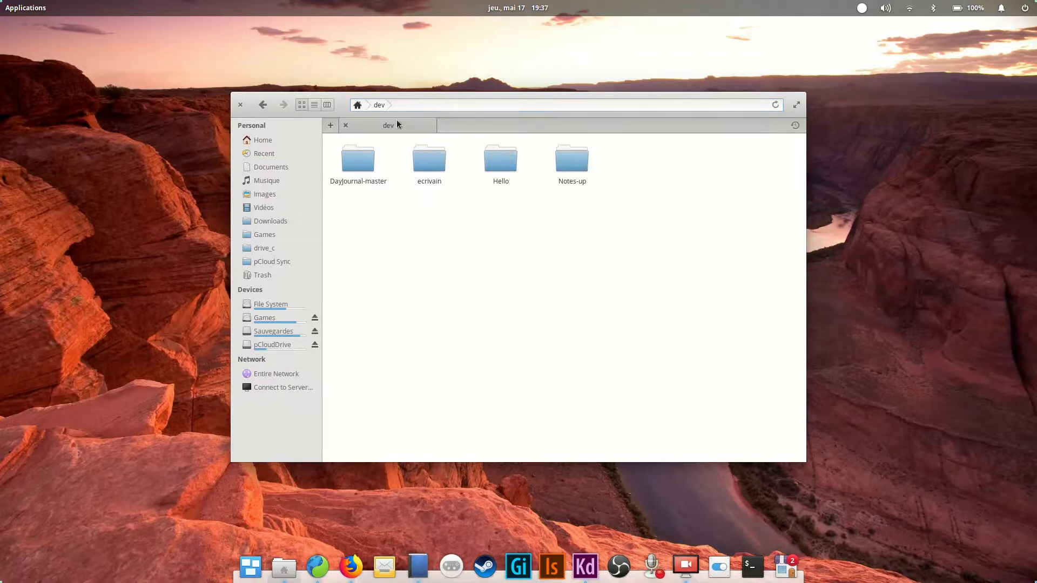
click(263, 139)
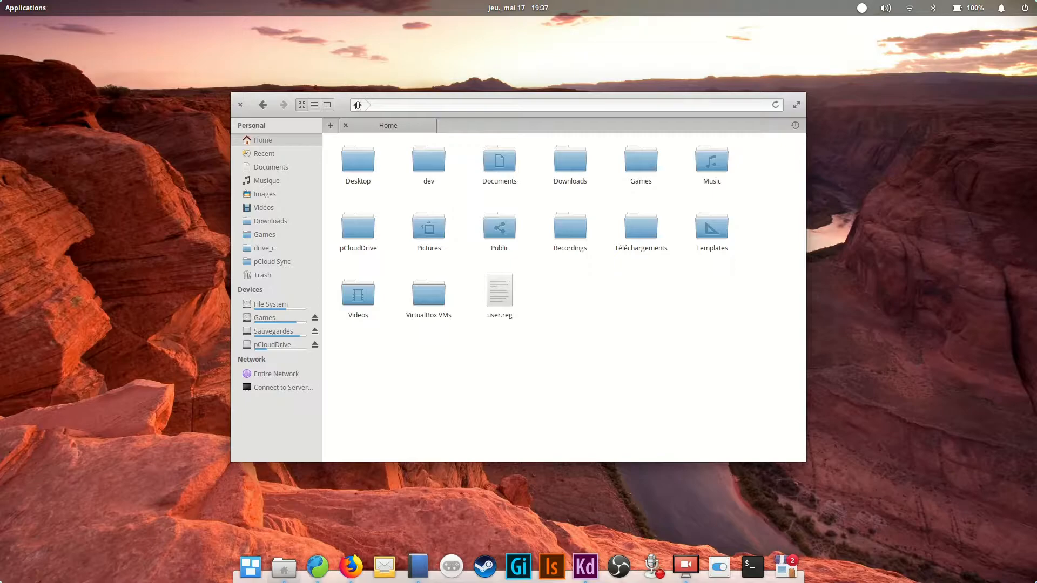
click(330, 125)
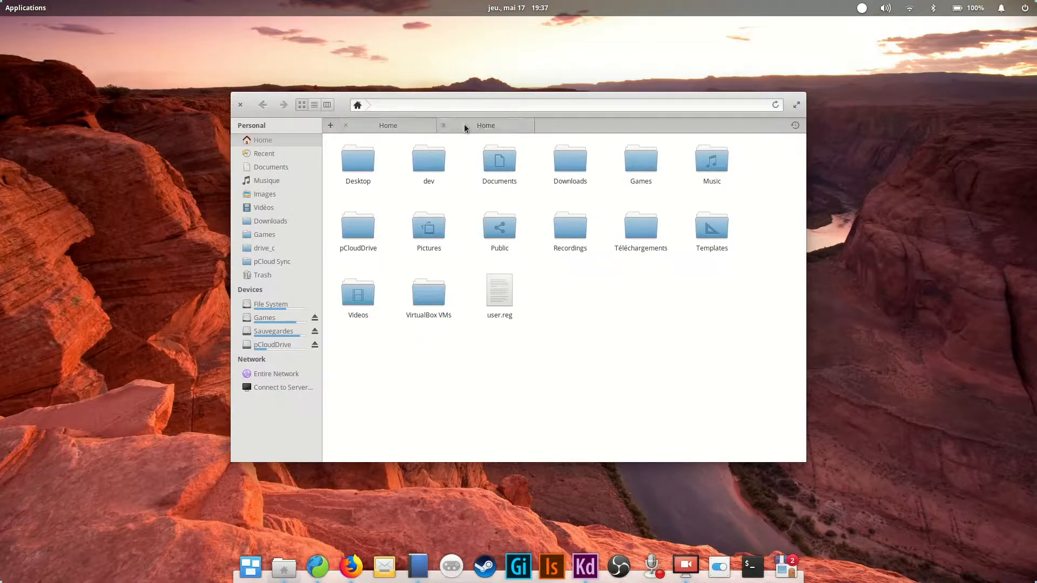
click(330, 125)
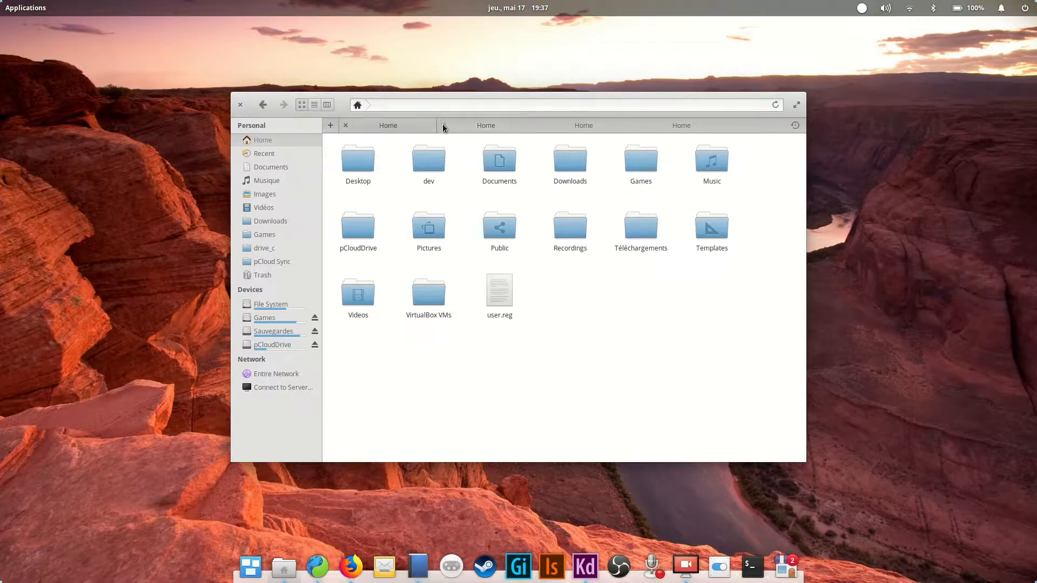
click(443, 125)
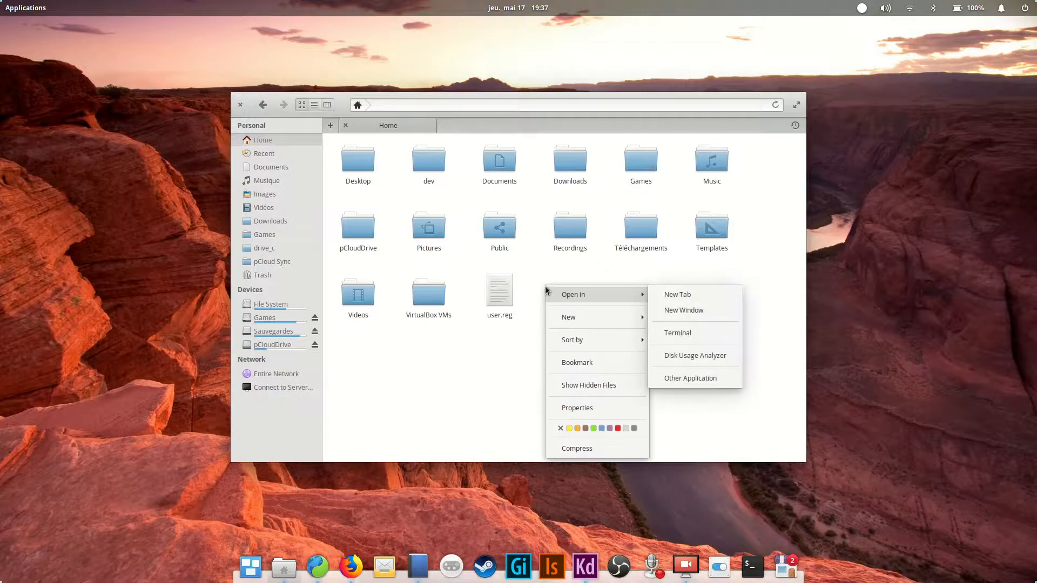
Dismiss the empty-space menu and bring up the context actions for the Recordings folder
click(588, 385)
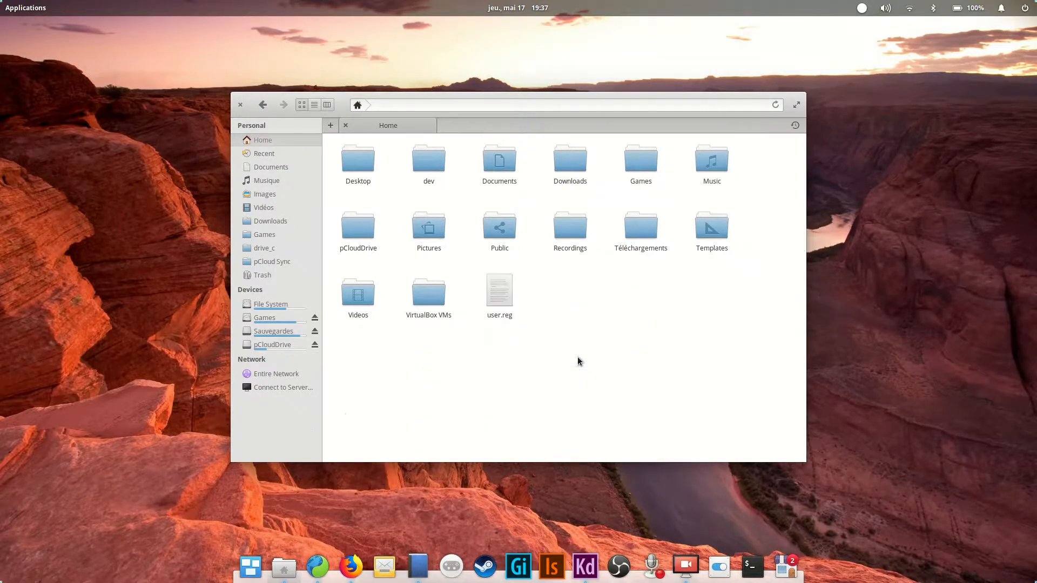
mouse_move(562, 308)
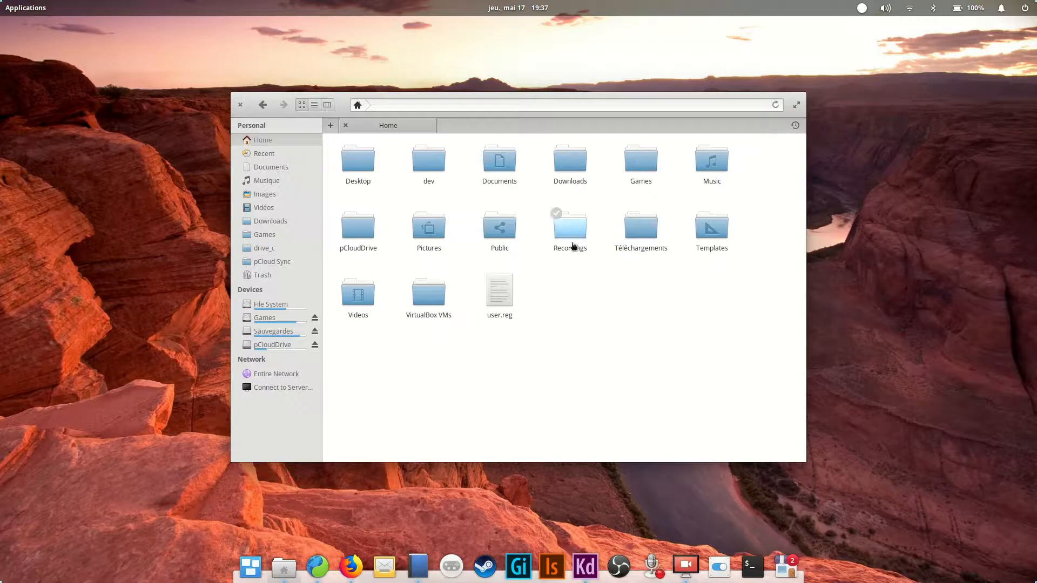
click(569, 228)
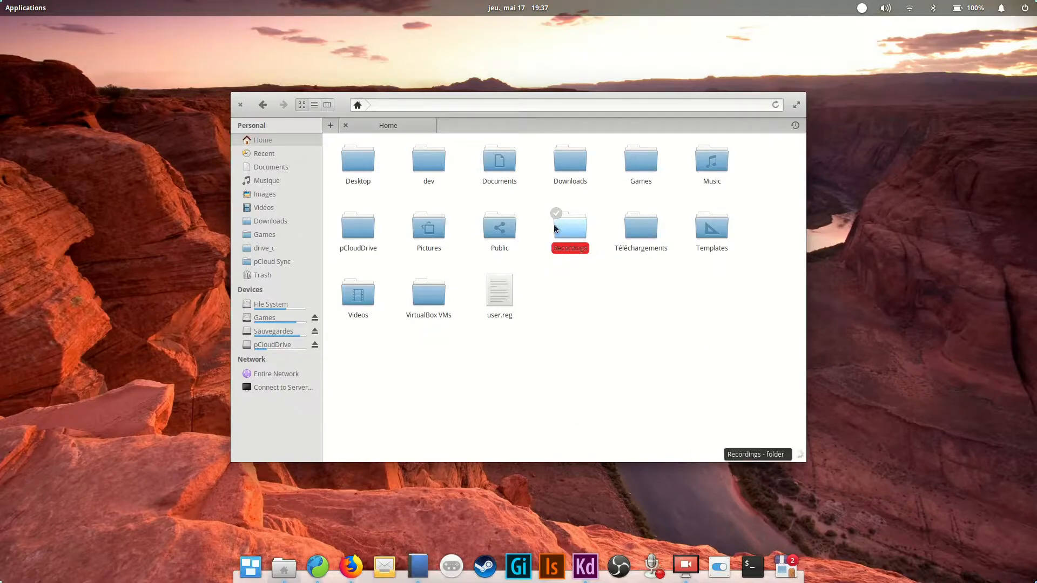
right_click(569, 228)
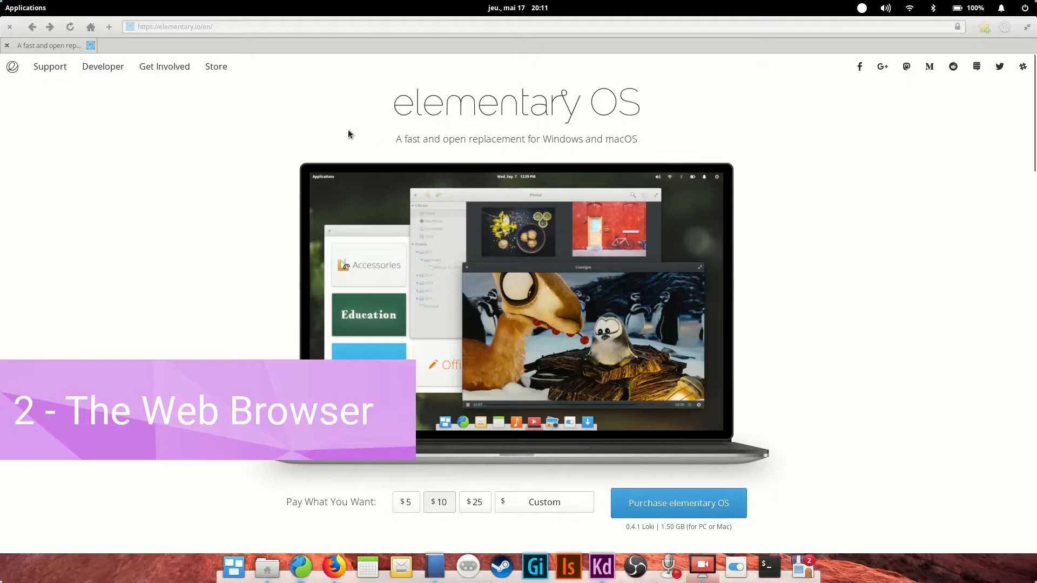
mouse_move(302, 567)
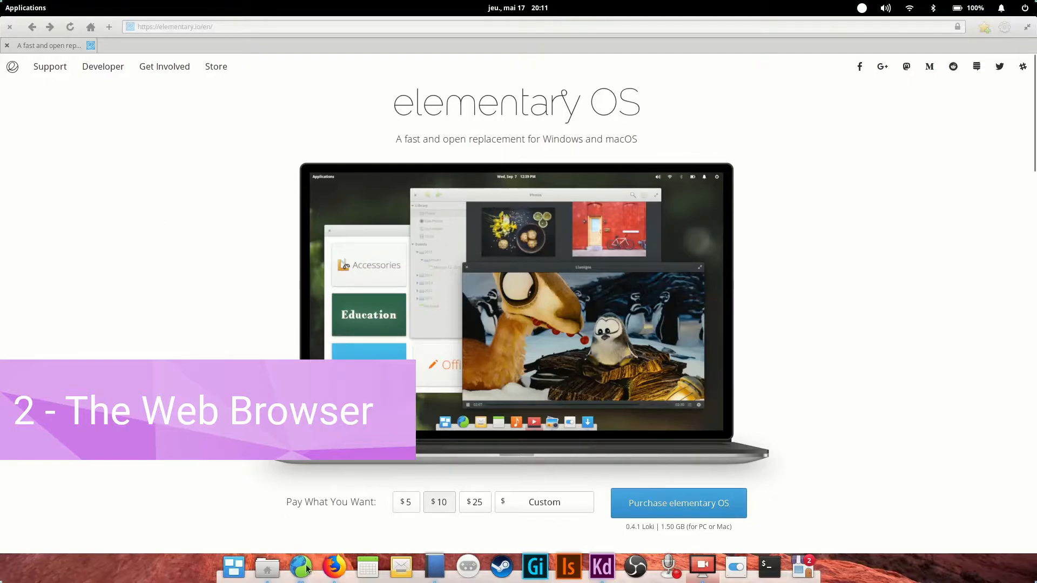
mouse_move(301, 567)
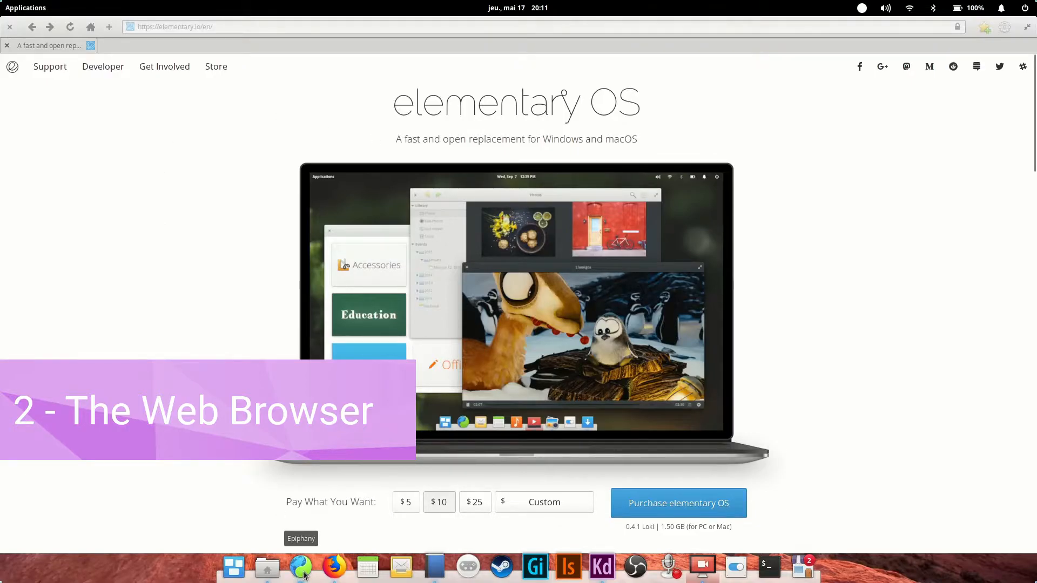
scroll(down, 3)
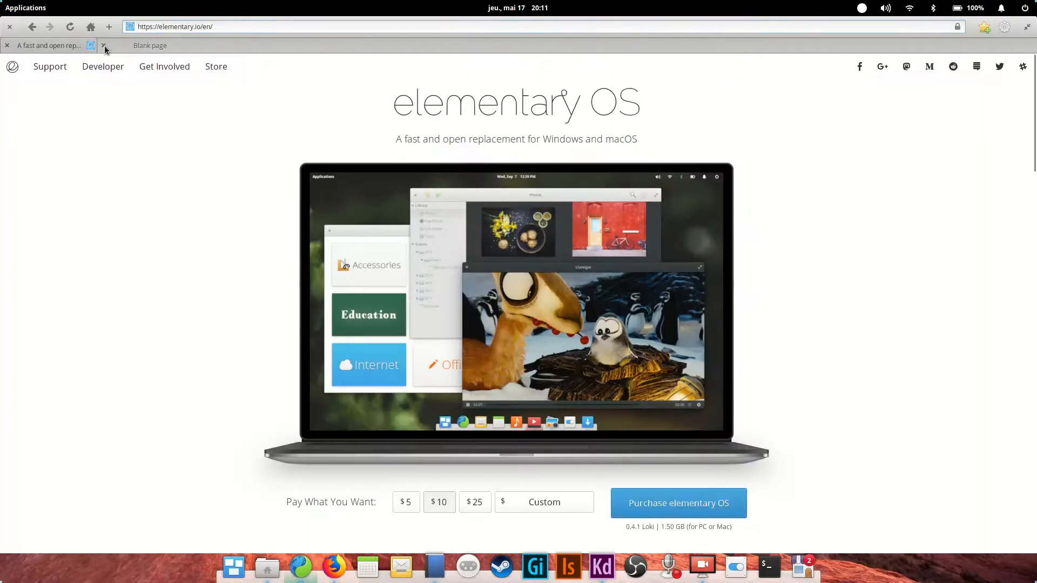
click(150, 45)
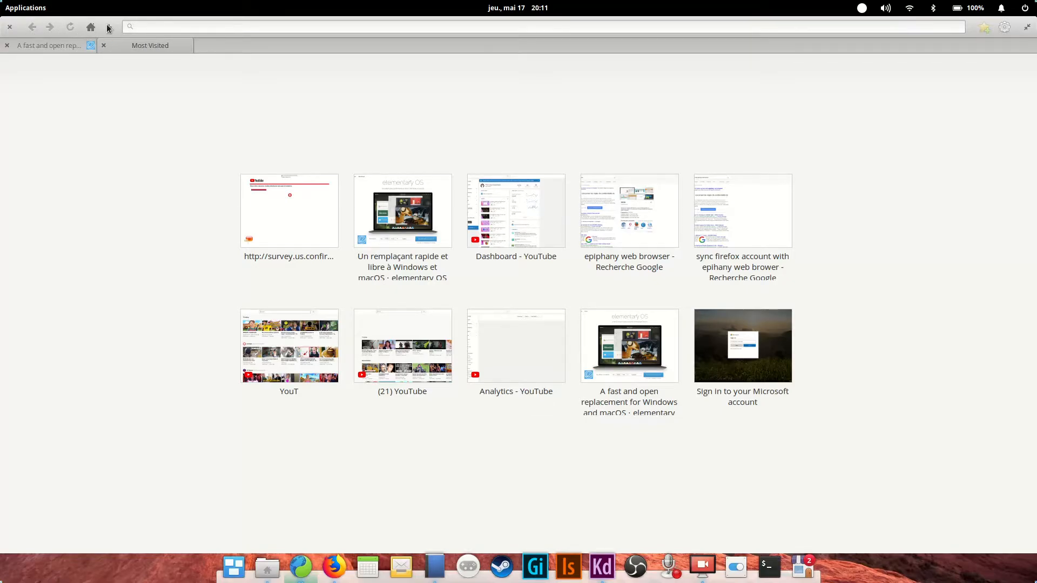
click(108, 27)
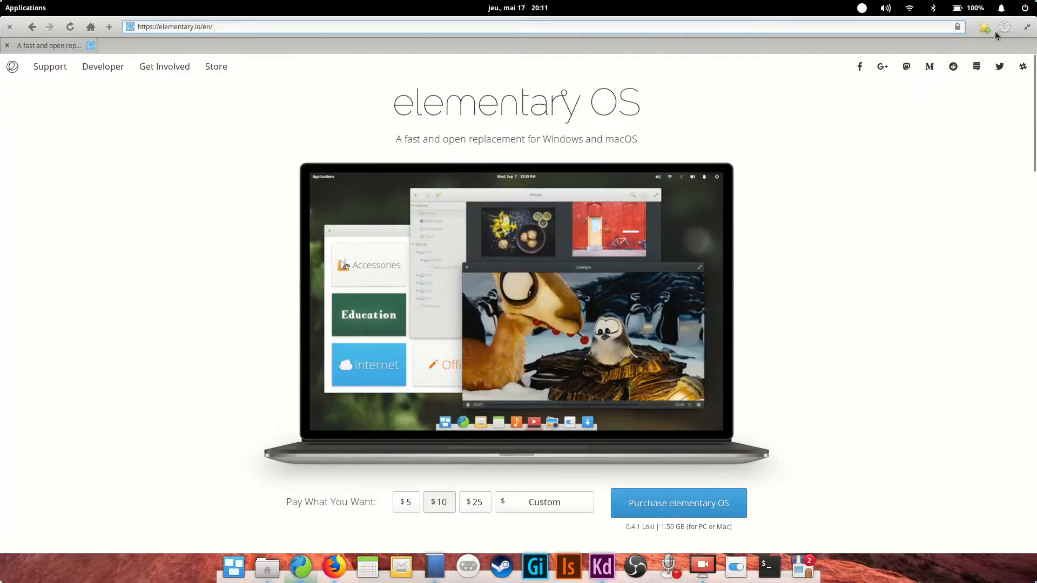
click(1003, 27)
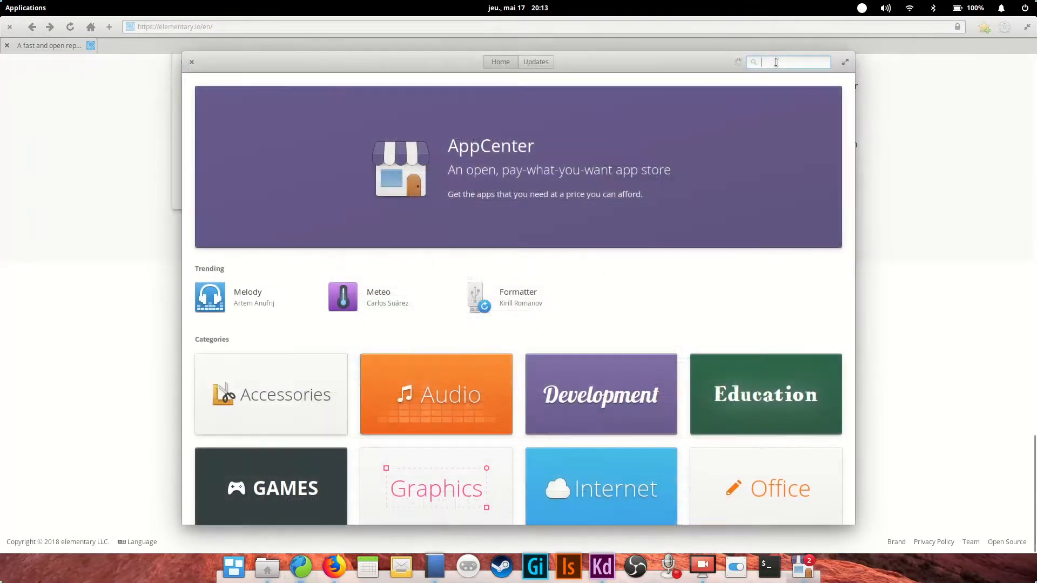
Search AppCenter for 'firefox' and pick a matching result
text(firefox)
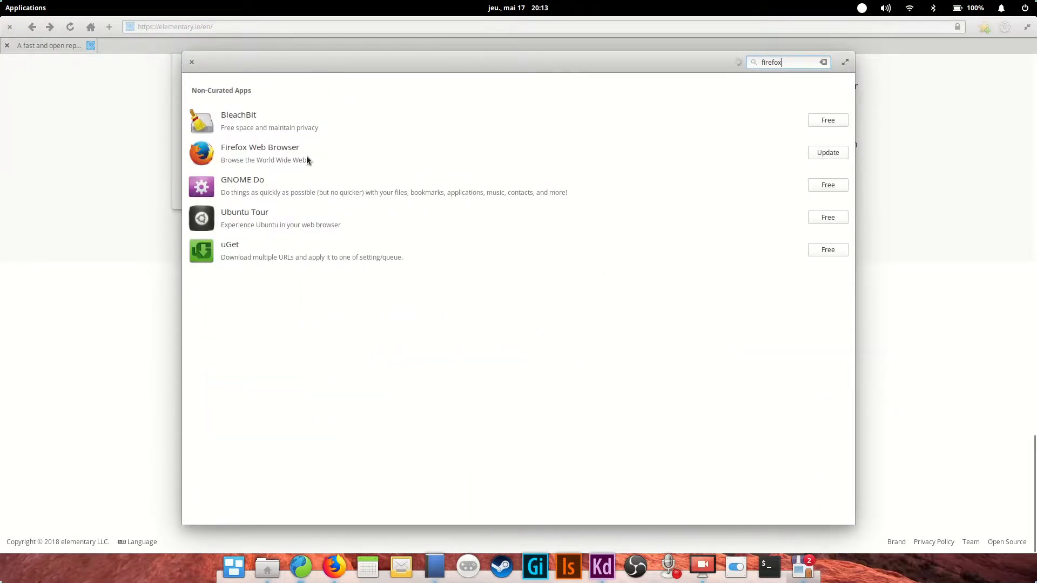
click(260, 147)
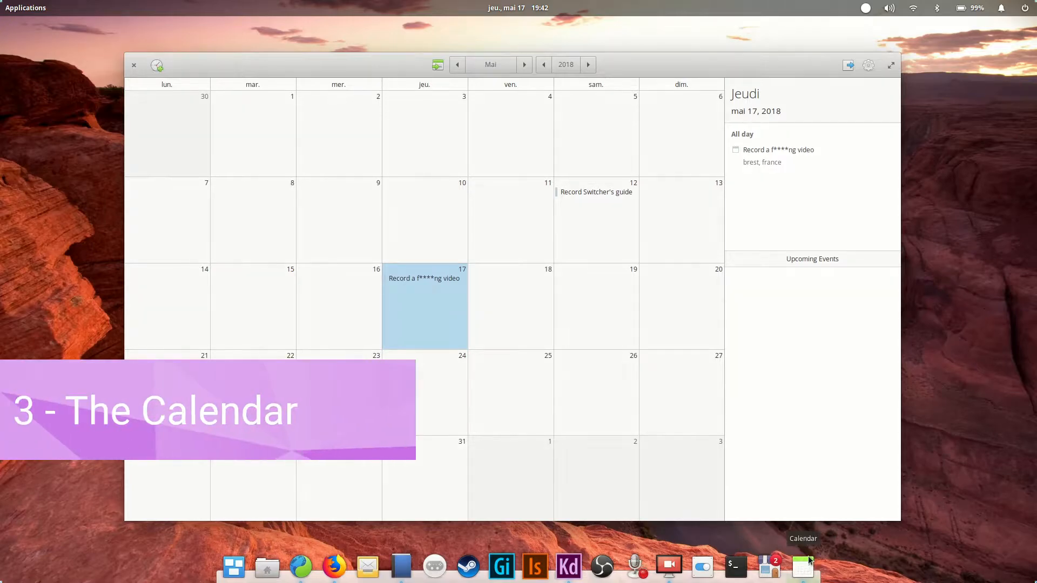
mouse_move(157, 75)
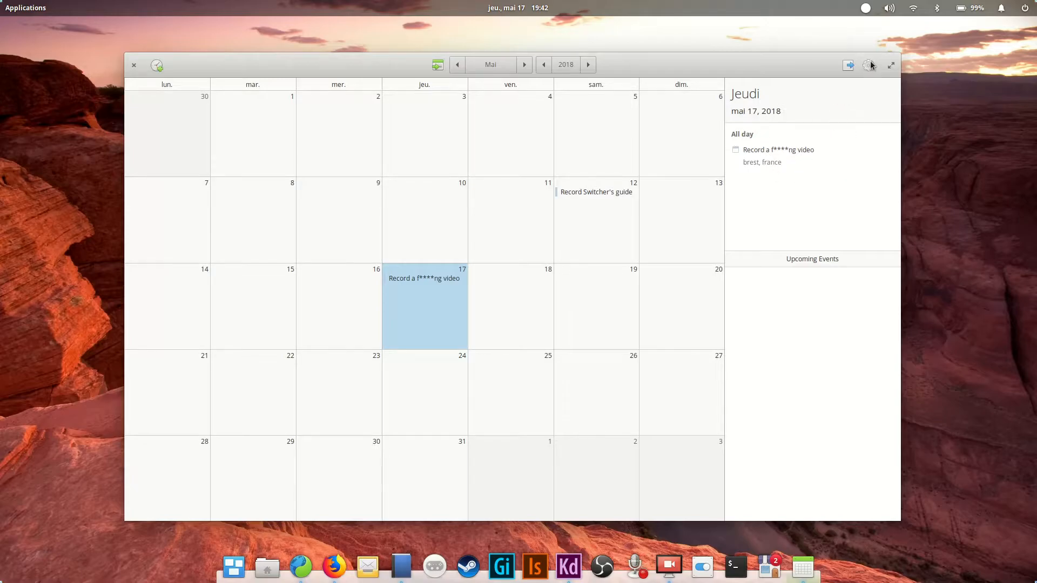
Check the local calendars list and the panel clock's month overview
click(868, 65)
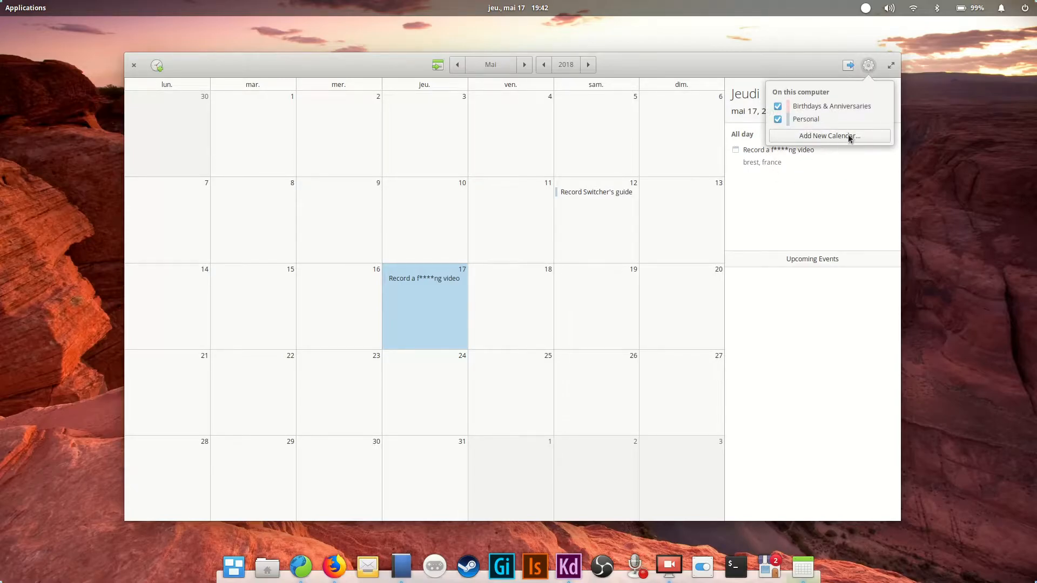
click(848, 65)
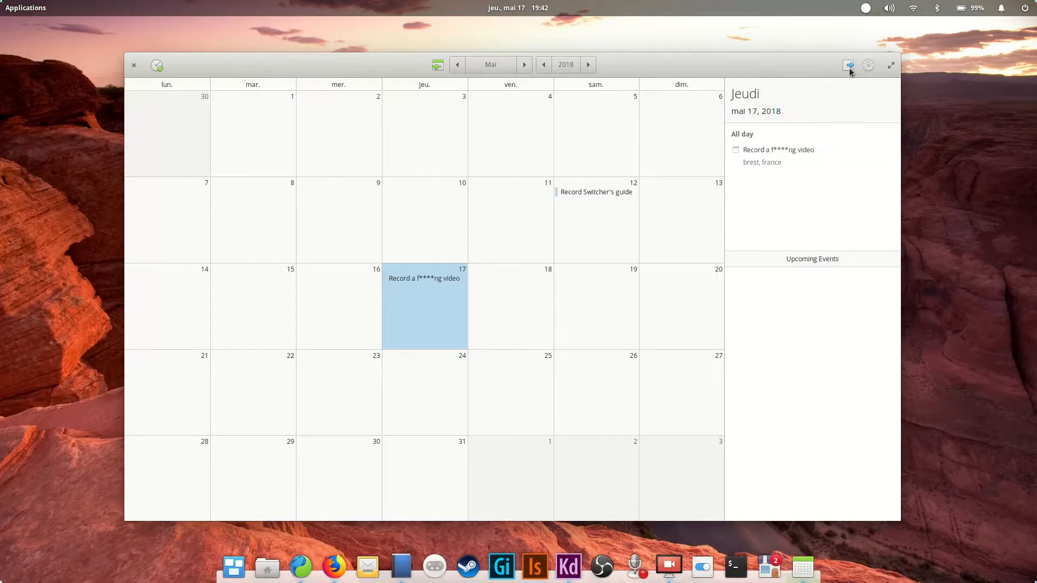
mouse_move(849, 65)
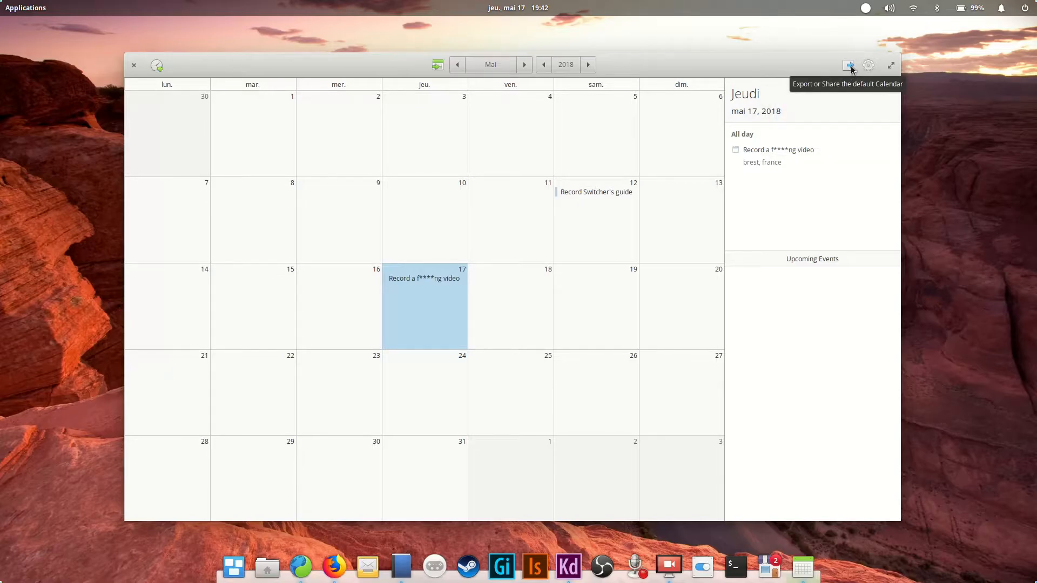
mouse_move(553, 30)
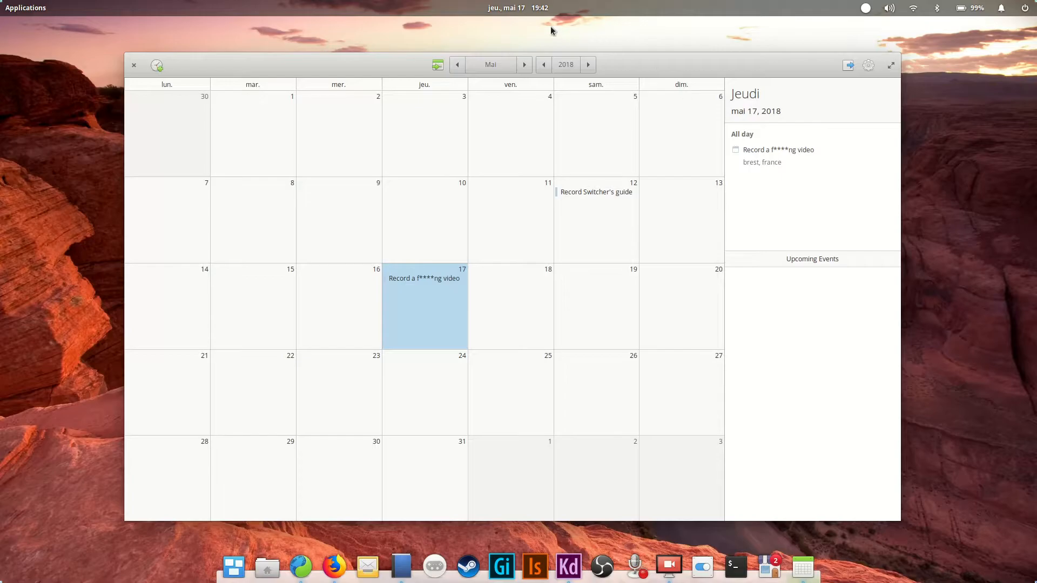
click(518, 7)
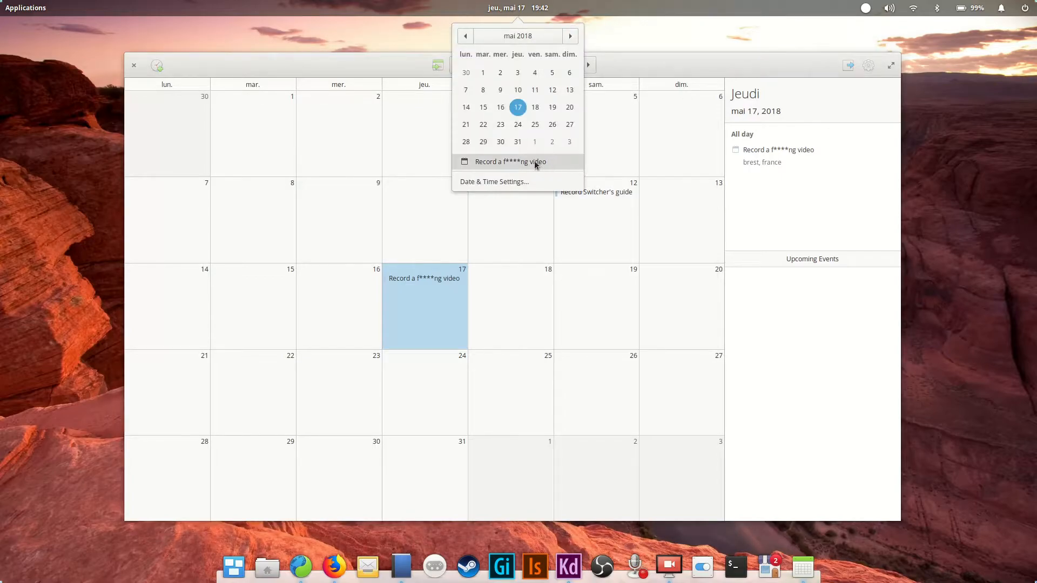
mouse_move(754, 187)
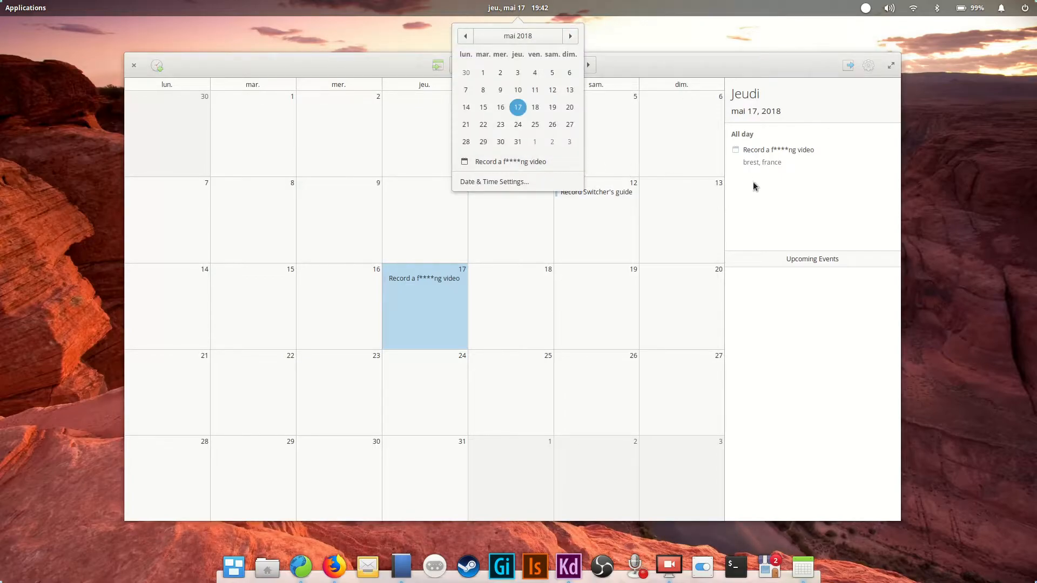
Edit the May 17 all-day event and view its Location details, brest, france
double_click(423, 277)
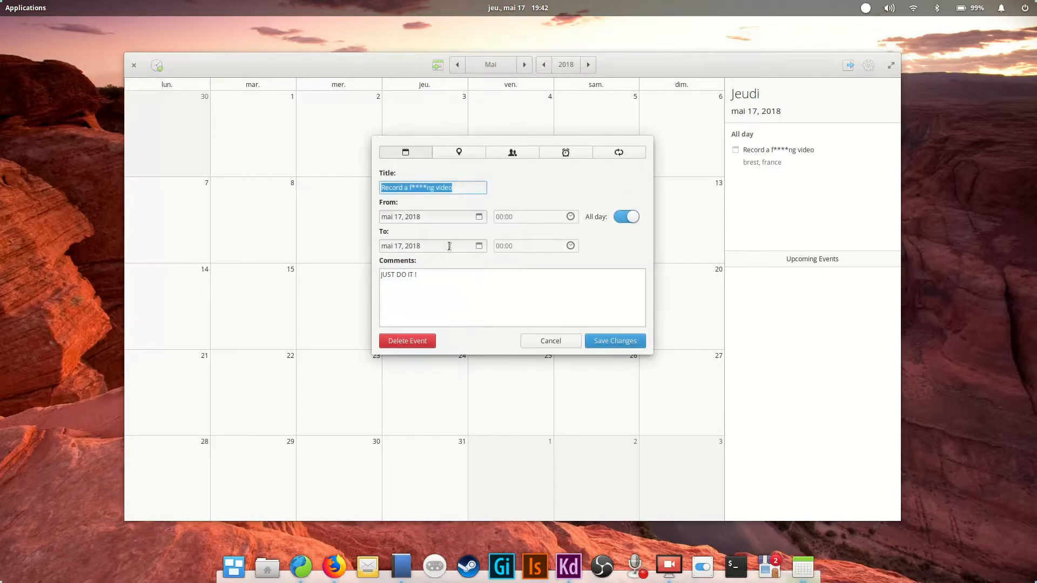
mouse_move(461, 153)
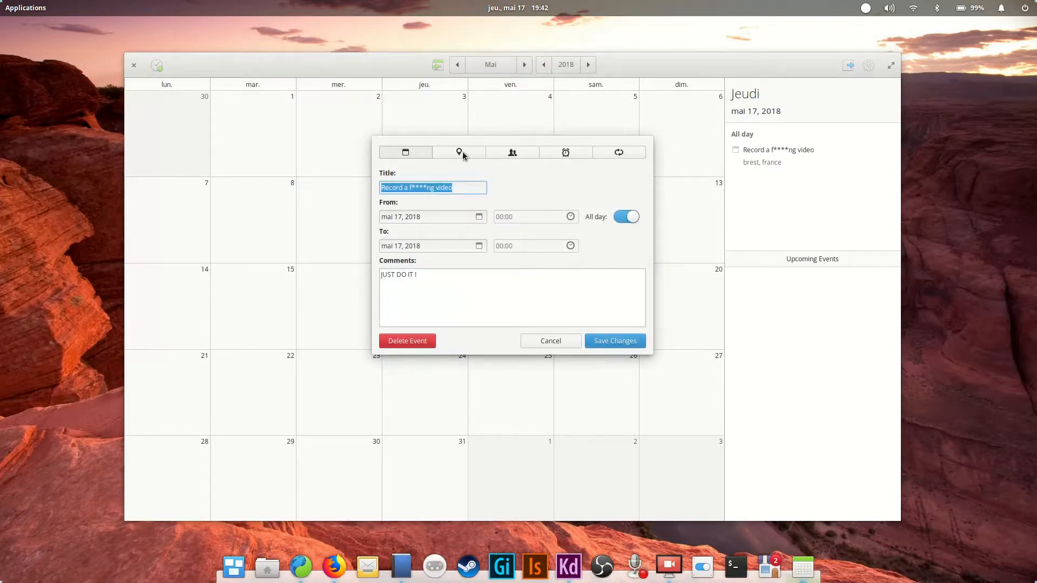
click(459, 152)
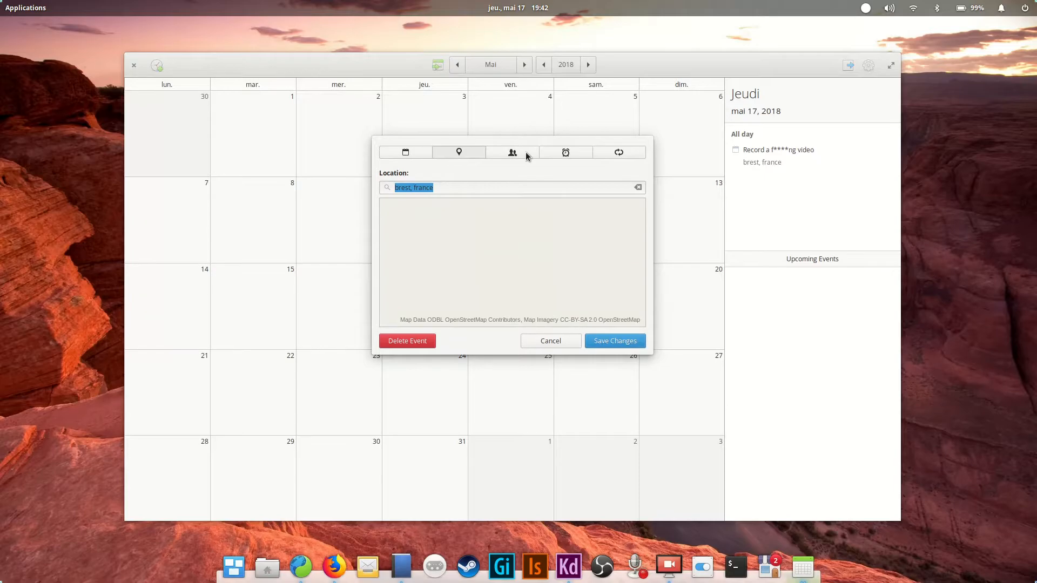
click(512, 152)
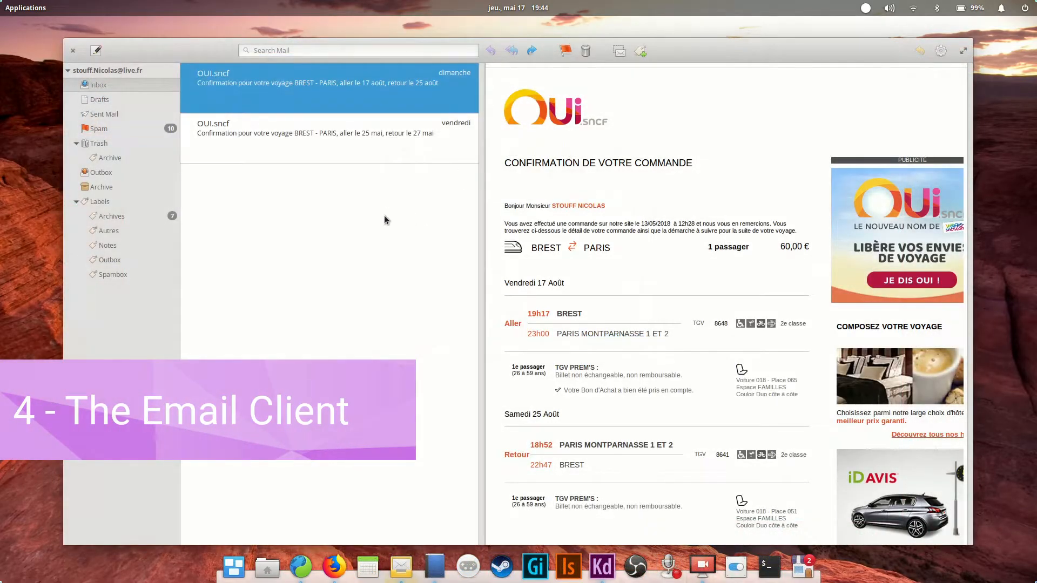
mouse_move(401, 565)
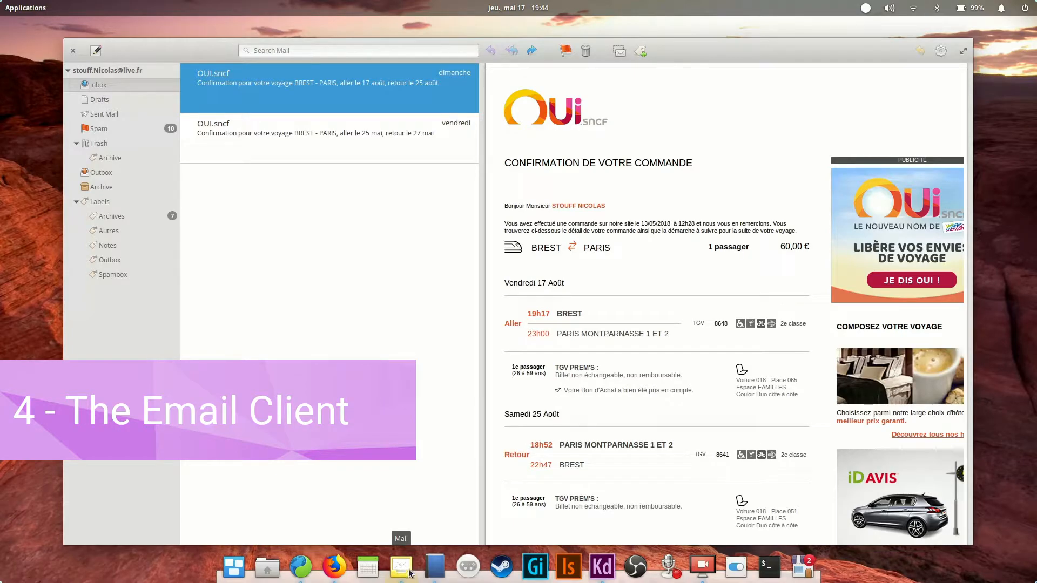
Review the mail accounts list, then read the latest OUI.sncf booking confirmation email
click(940, 51)
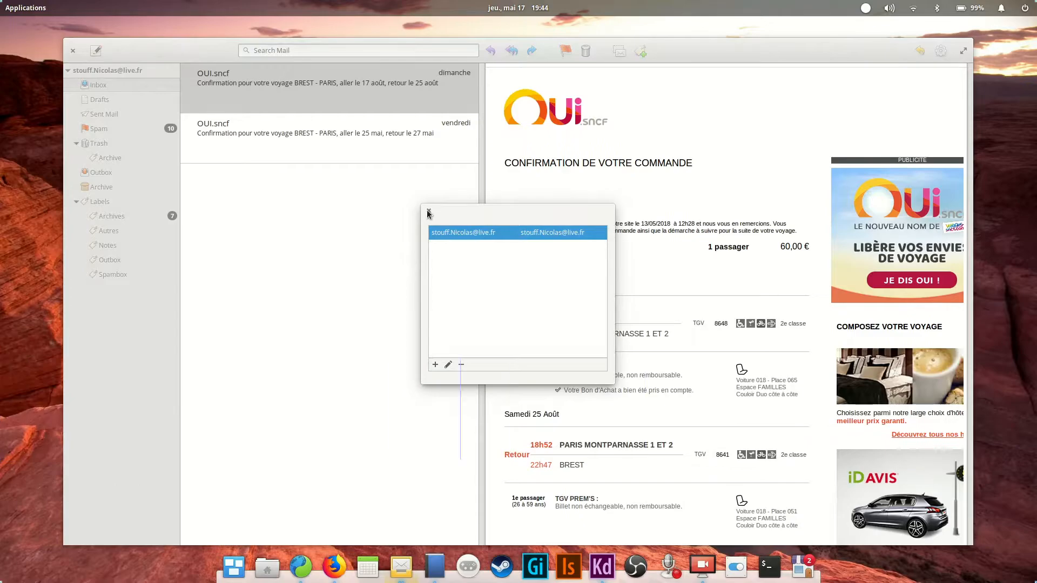
click(428, 212)
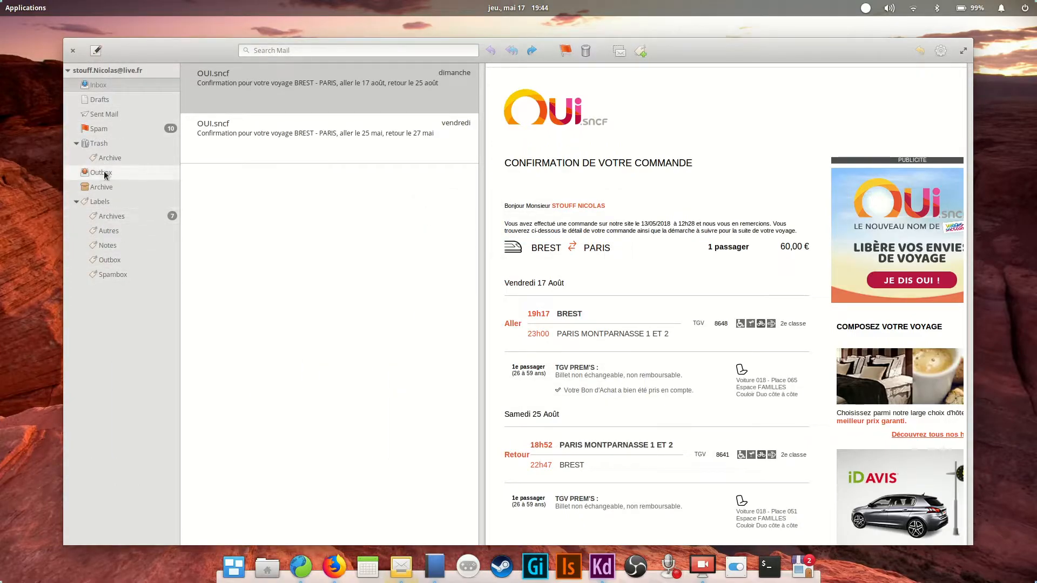
click(329, 77)
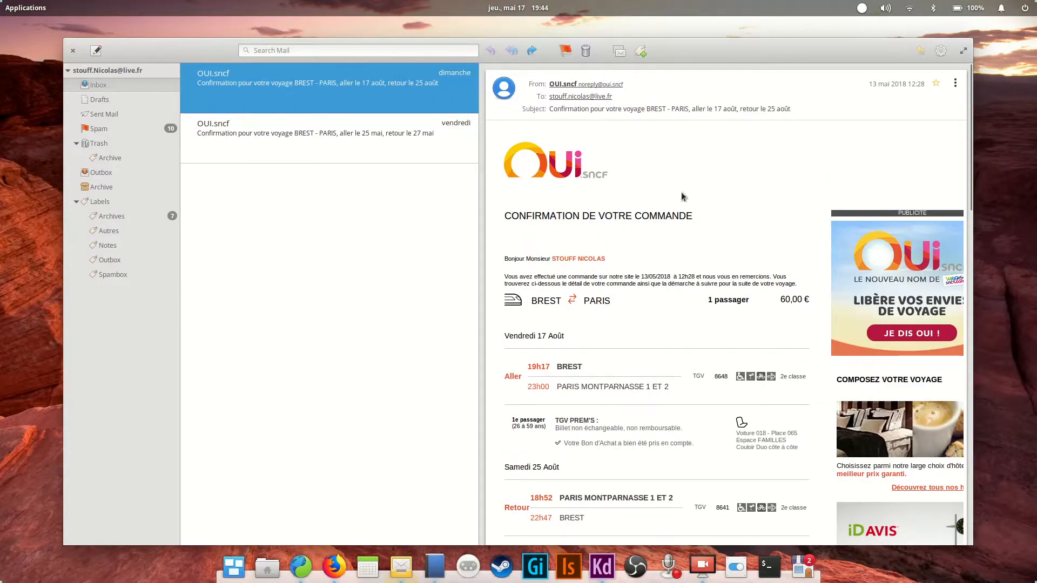
scroll(down, 3)
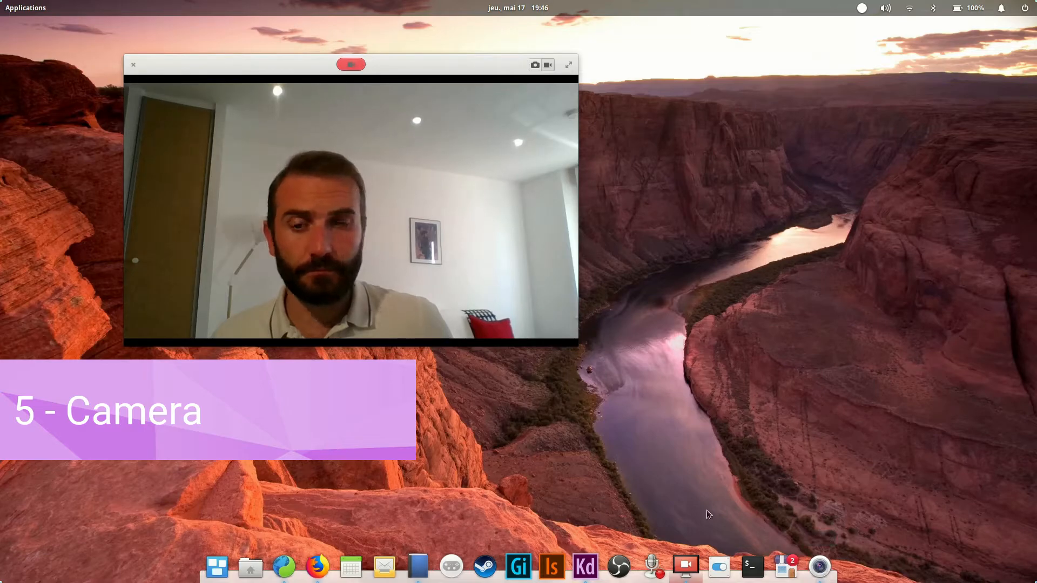
drag(351, 64, 405, 87)
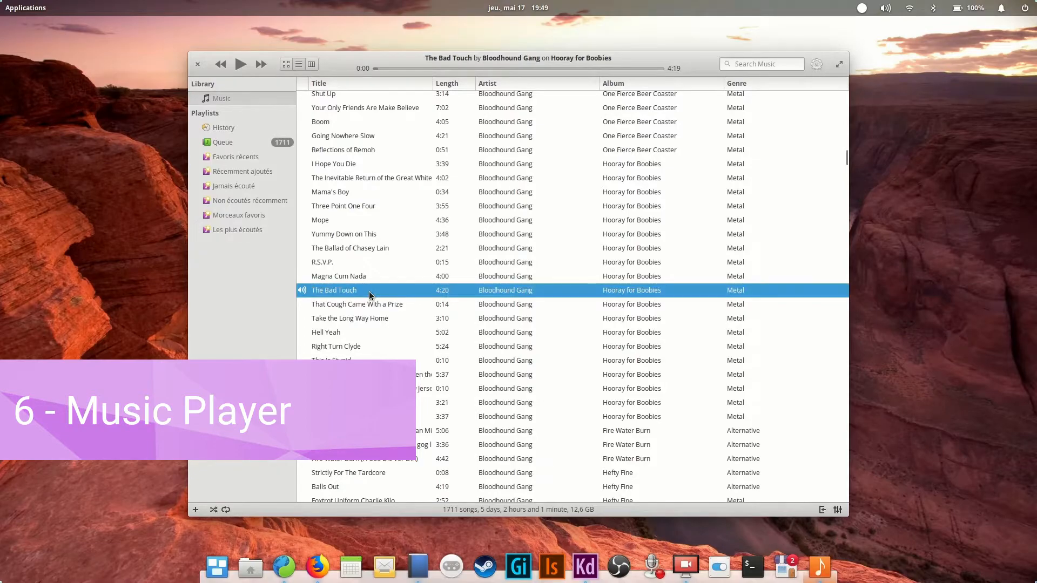
Review the Music library preferences from the gear menu and close them
click(817, 63)
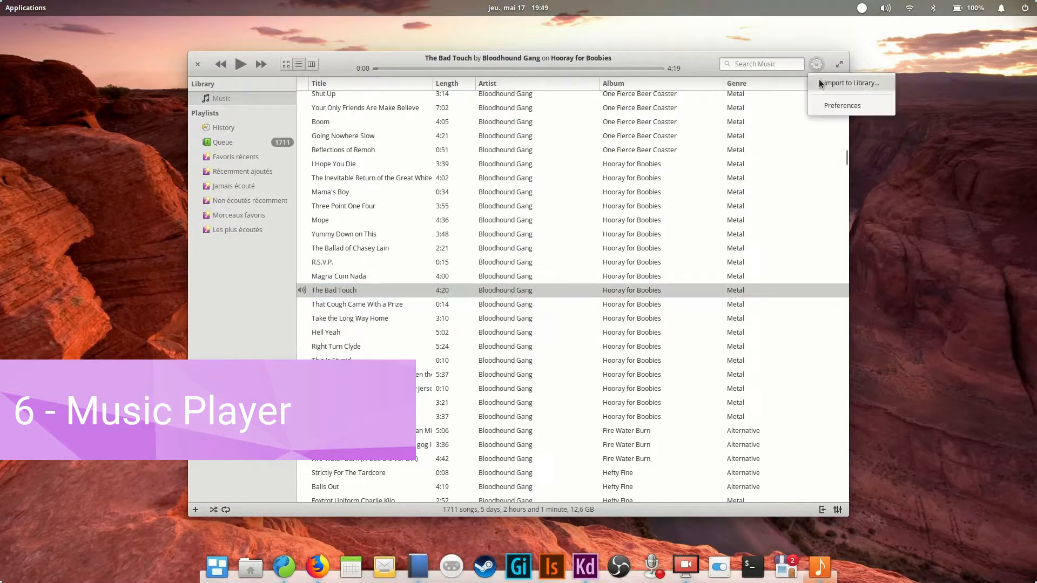
click(842, 106)
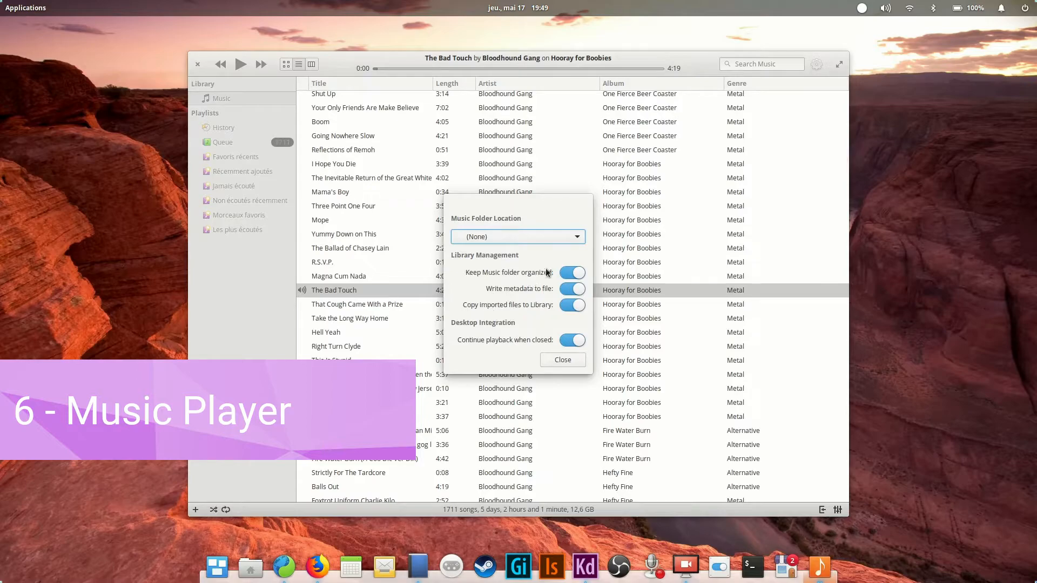
click(562, 360)
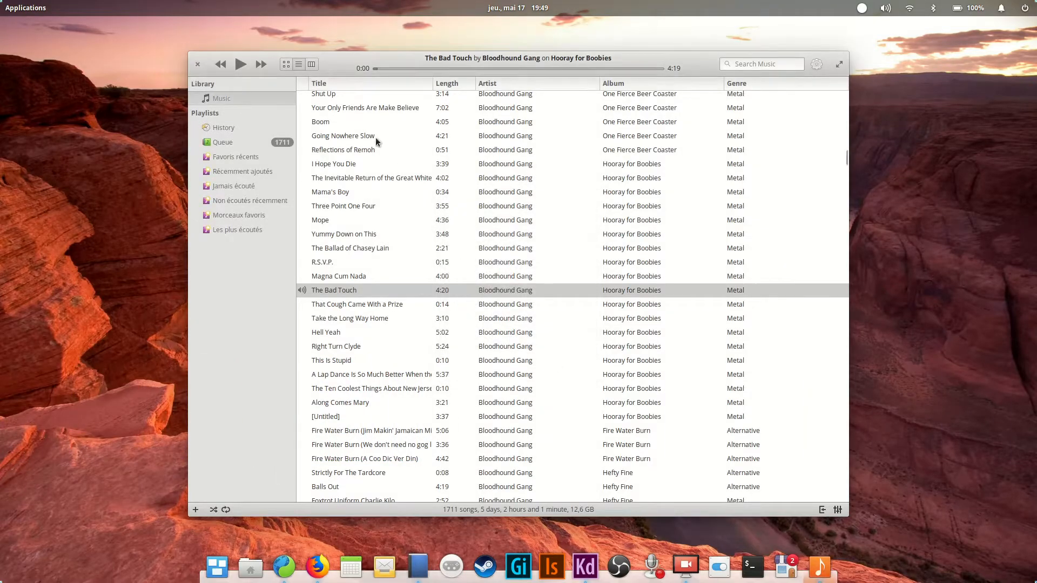
Switch the library to album covers, then to the Genres/Artists/Albums column browser
click(286, 64)
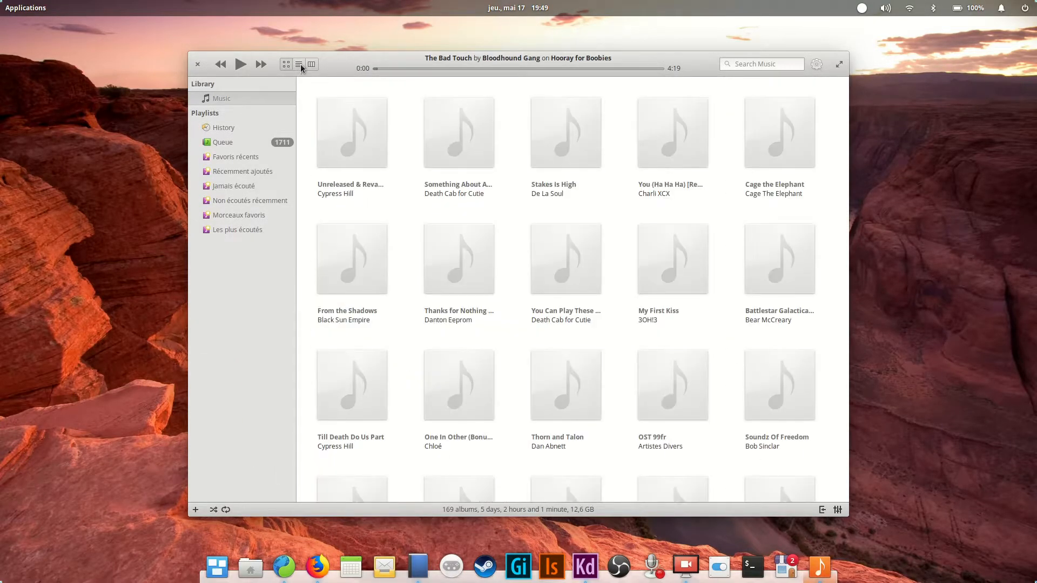
click(311, 65)
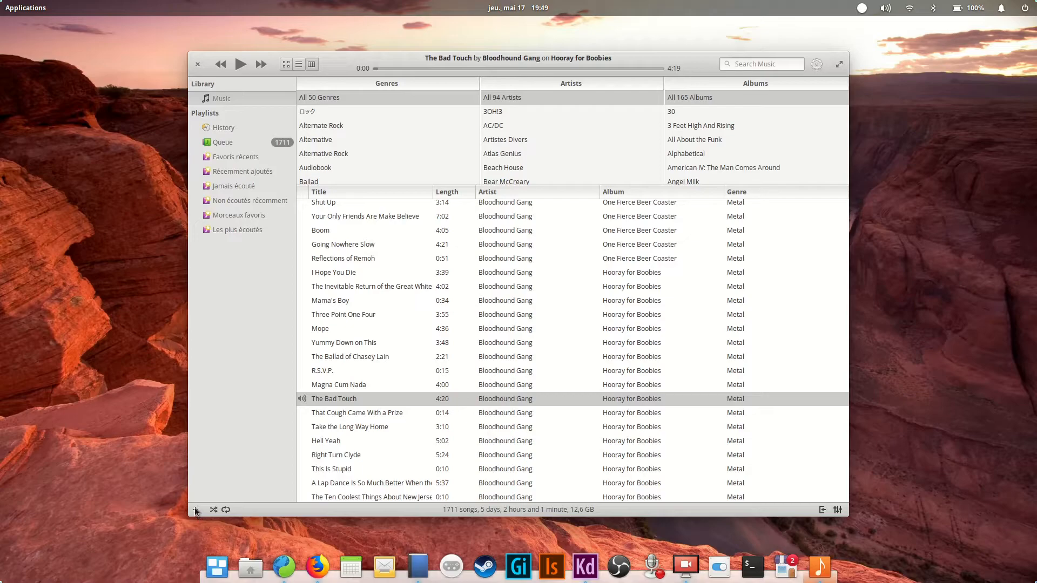
mouse_move(836, 509)
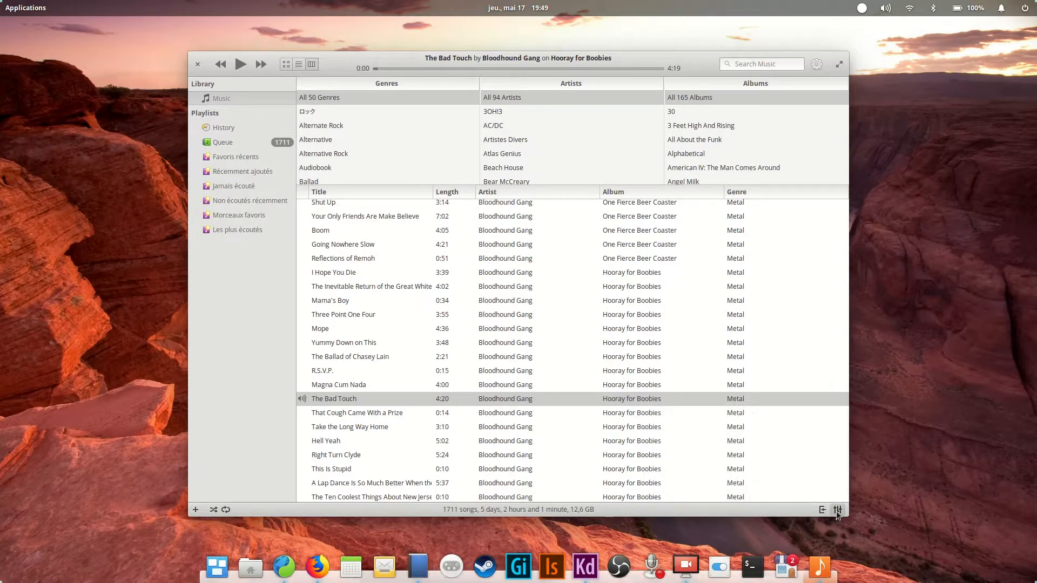
click(334, 399)
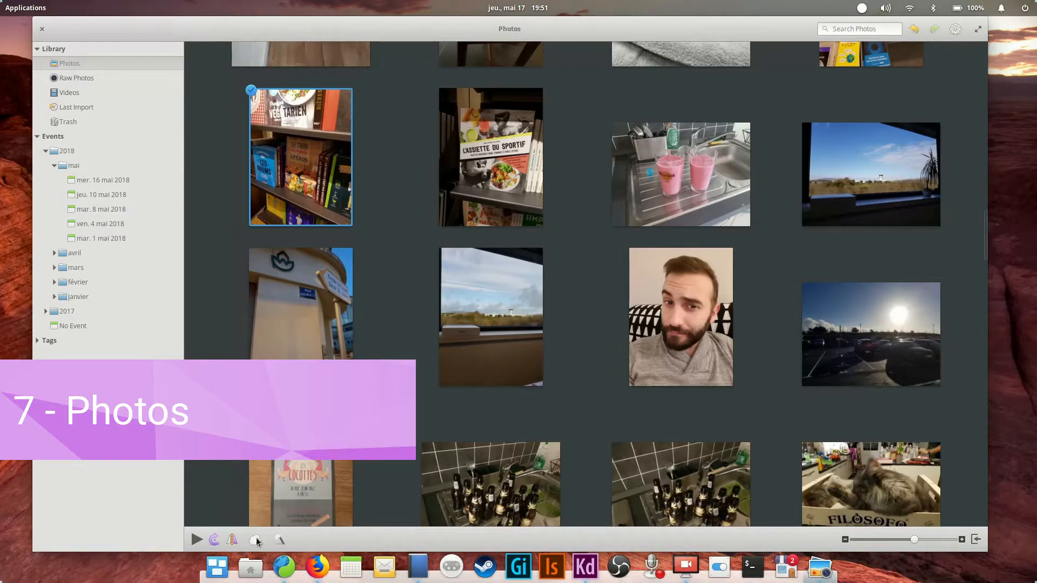
View the photo's online publishing services, then close the publish dialog
click(256, 540)
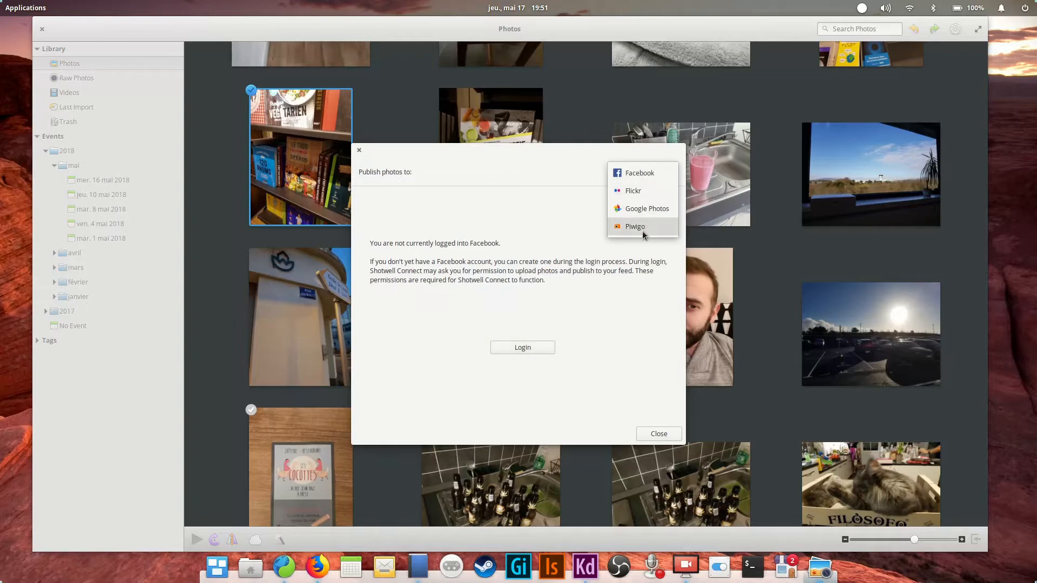
mouse_move(663, 440)
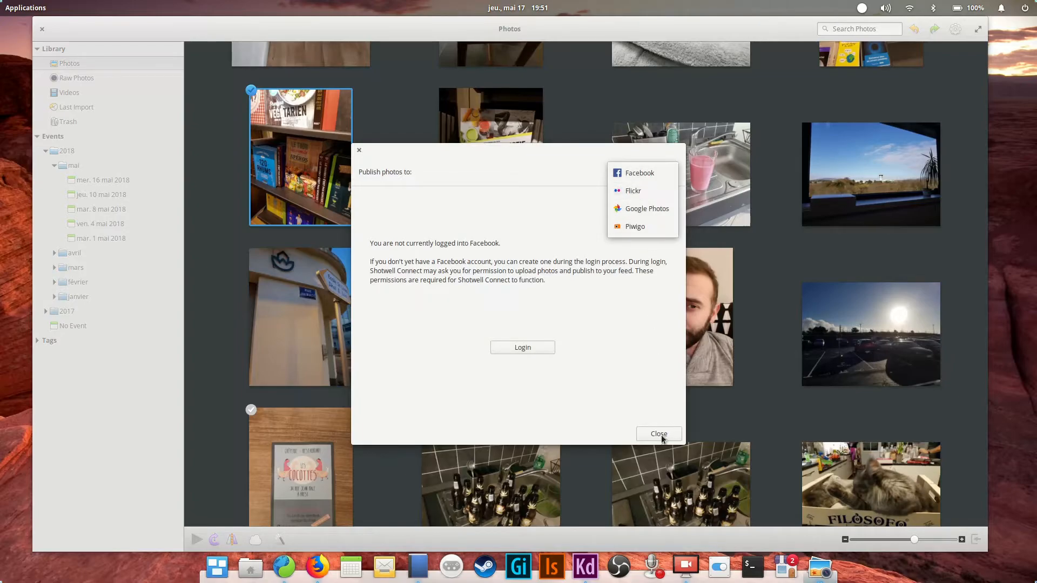
click(657, 433)
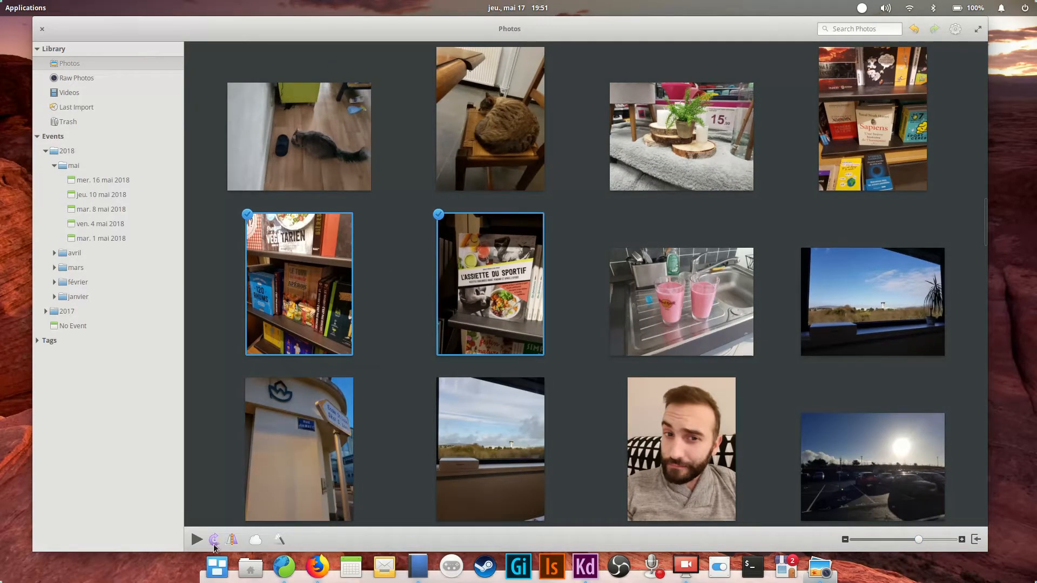
mouse_move(232, 540)
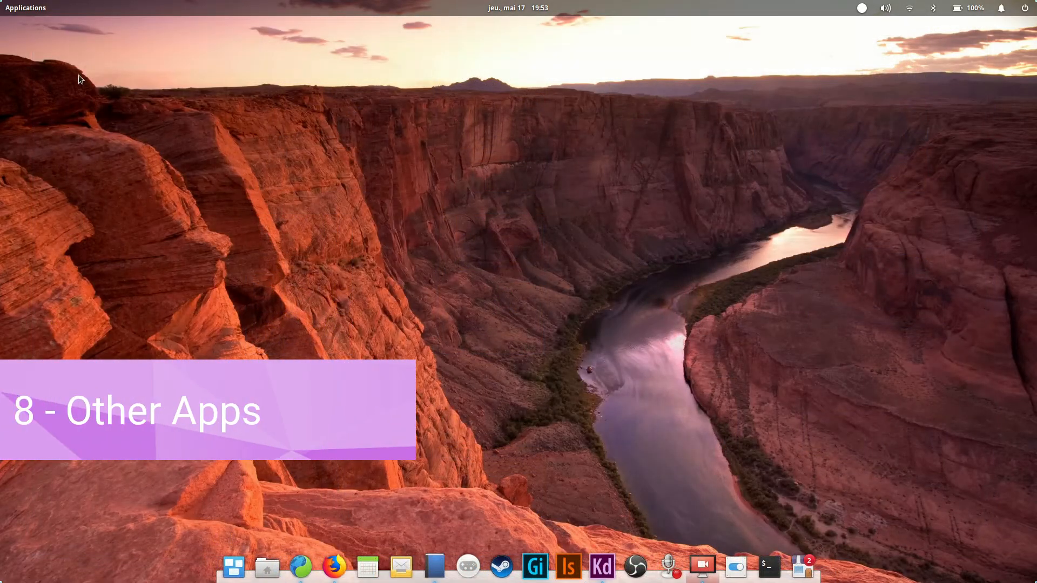
Show the installed applications and return to the launcher's first page
click(26, 7)
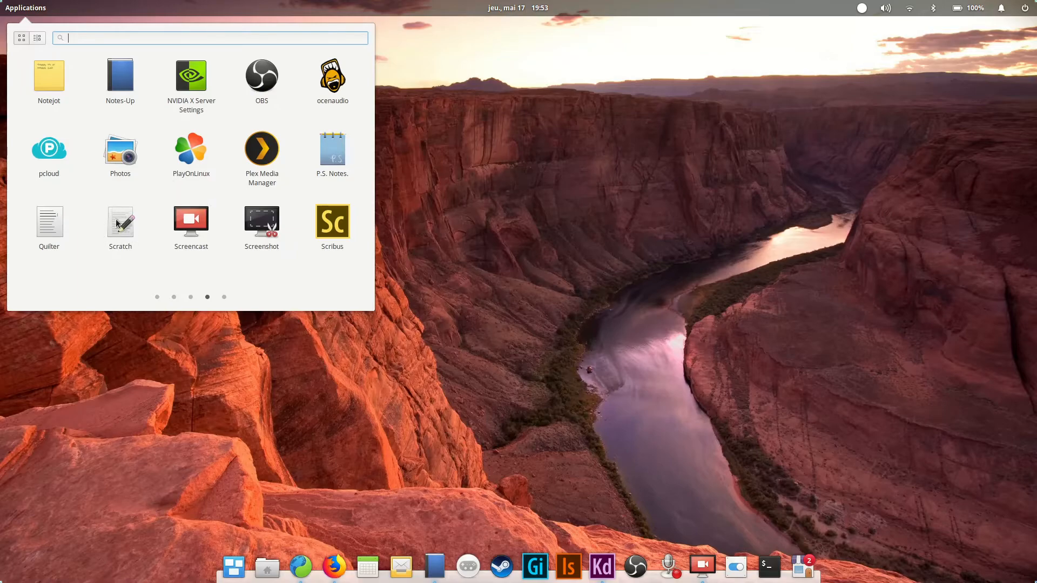
click(224, 296)
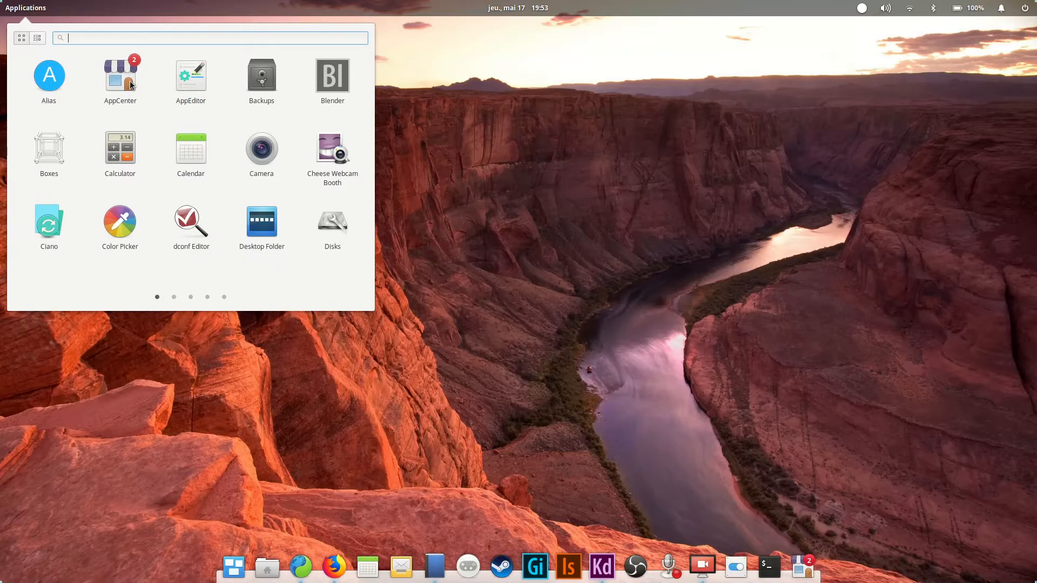
mouse_move(485, 233)
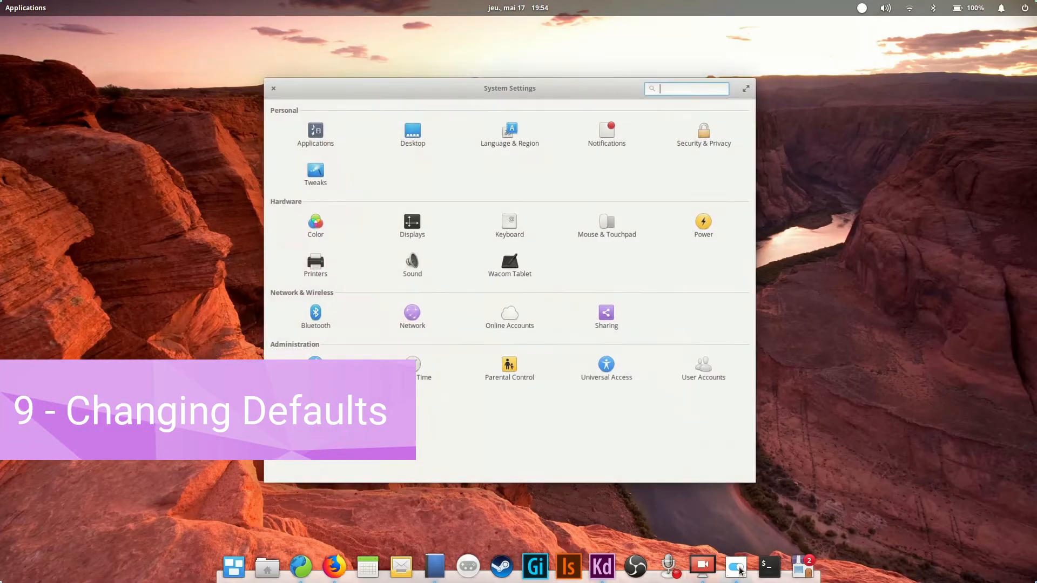
In Default applications, review the browser choices and keep Firefox Web Browser
click(314, 134)
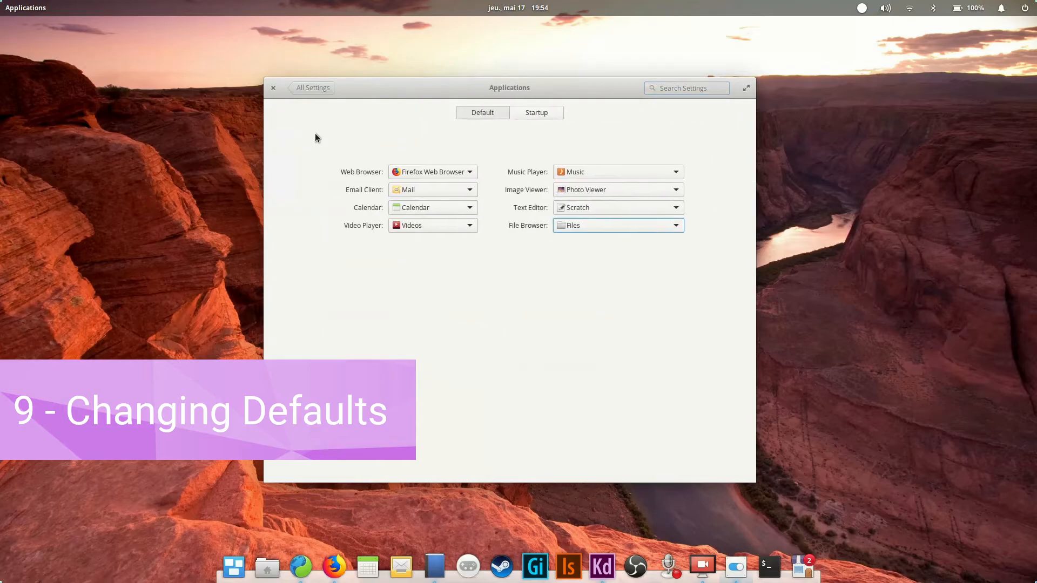
click(432, 171)
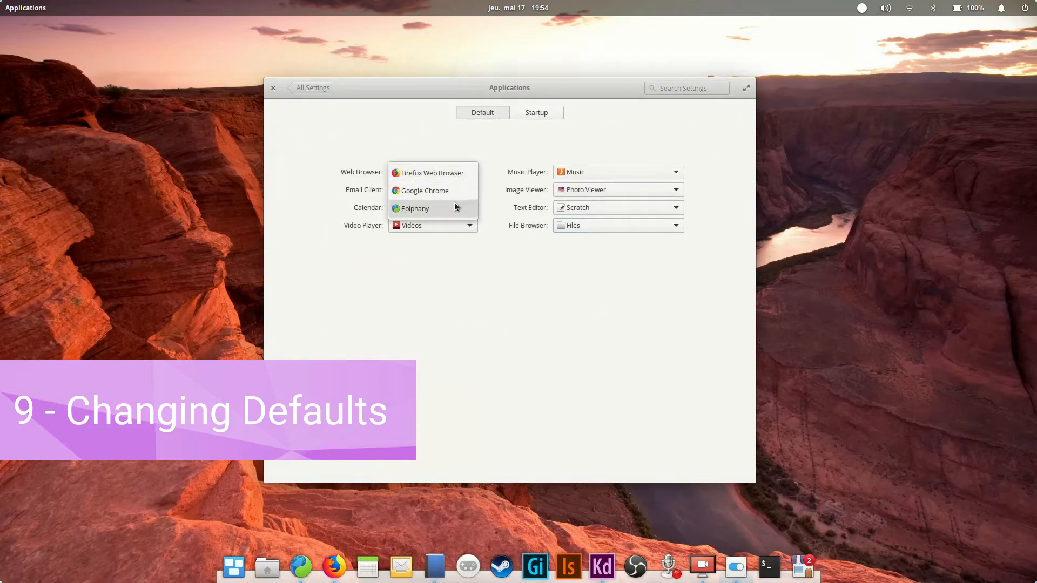
click(432, 172)
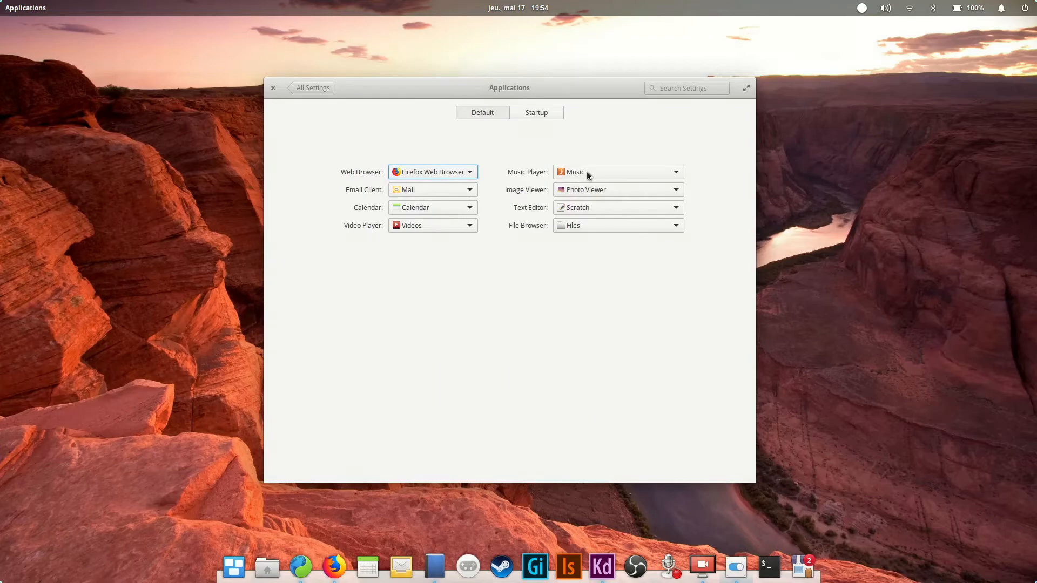
Review the text editor choices, keep Scratch, and close System Settings
click(616, 172)
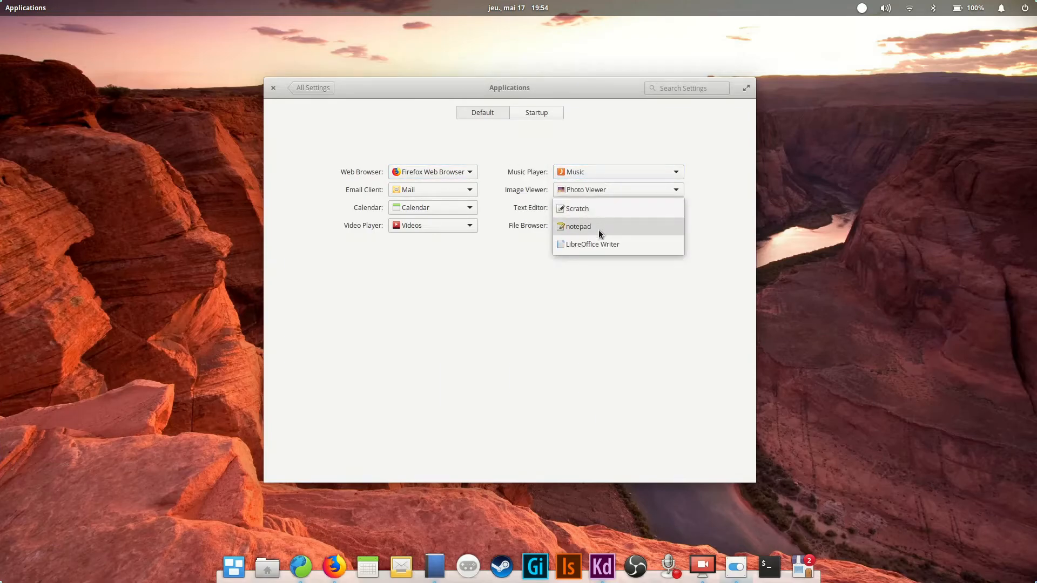
mouse_move(597, 279)
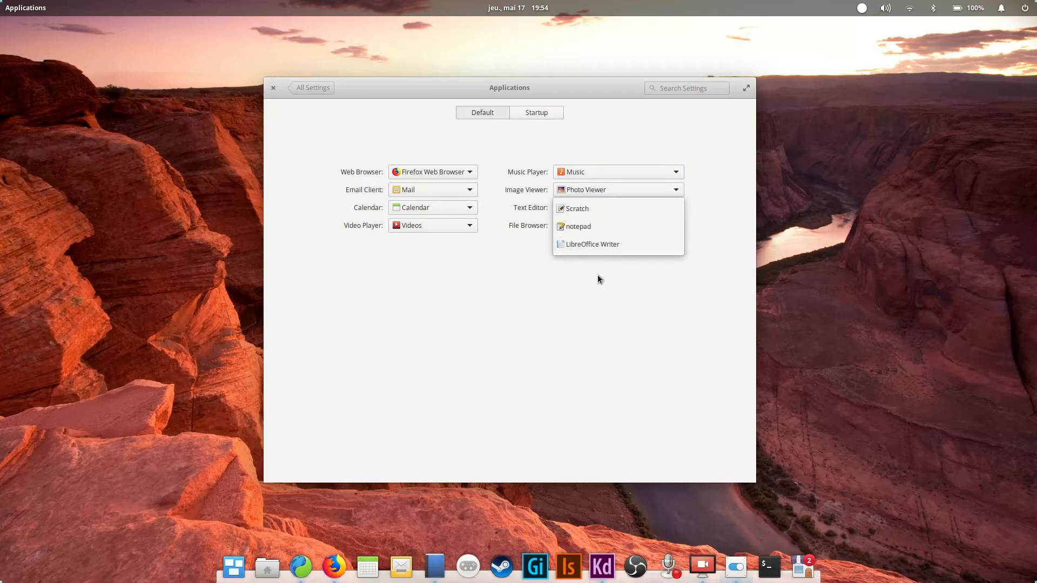
click(576, 209)
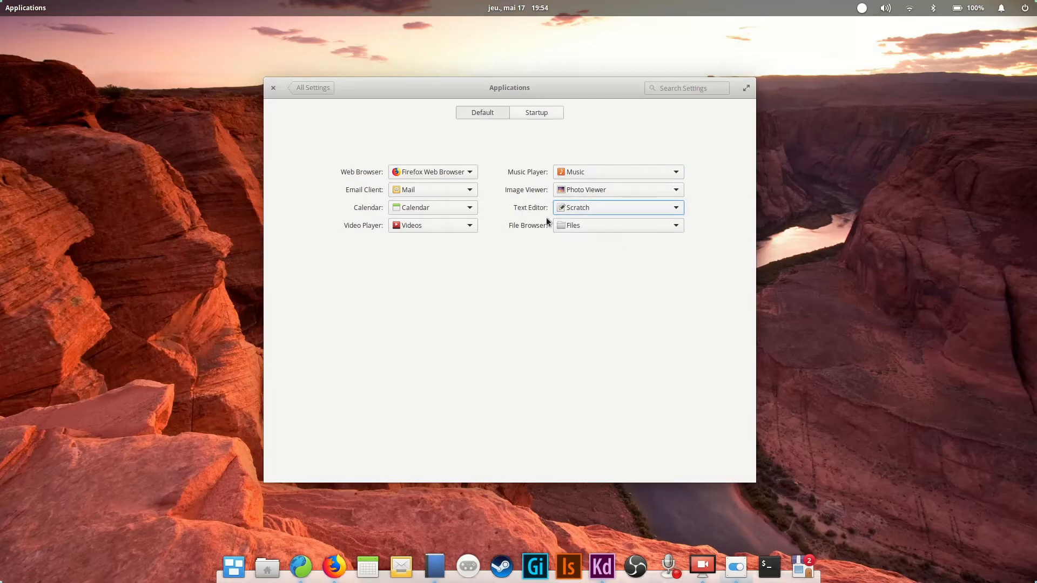
click(272, 88)
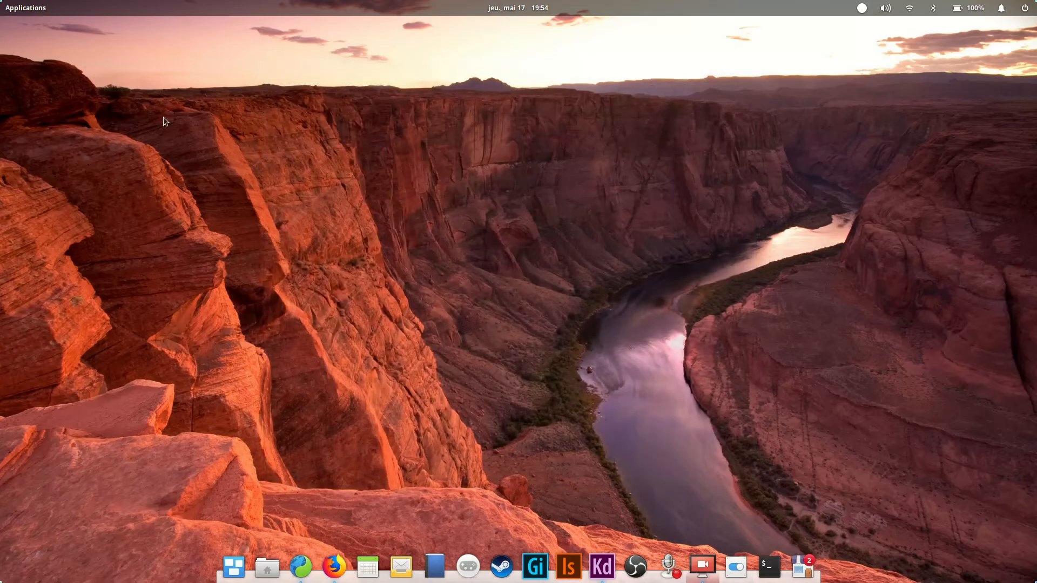
Show the installed applications and page to the last screen listing System Settings
click(25, 7)
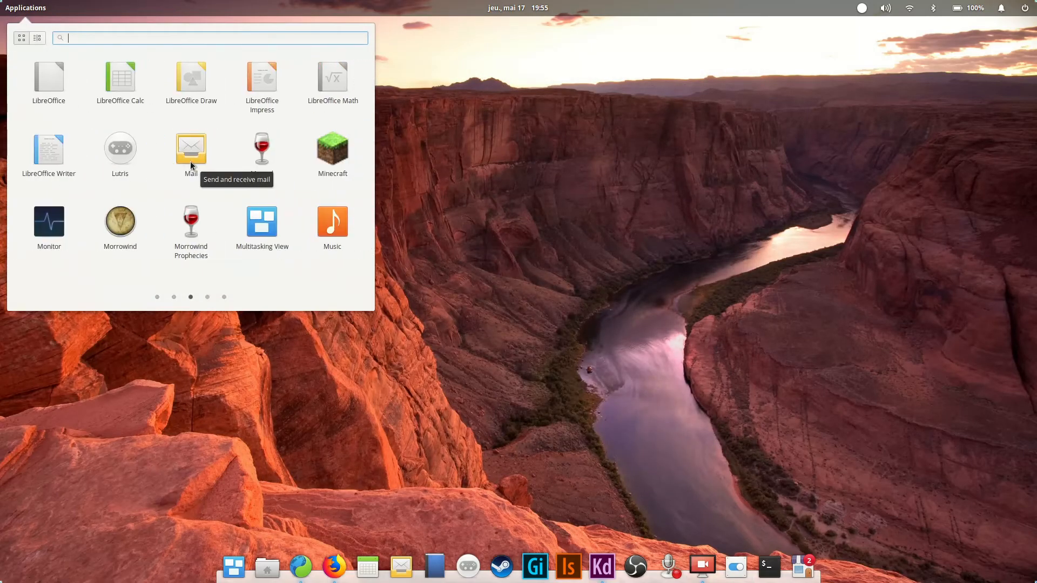
click(207, 297)
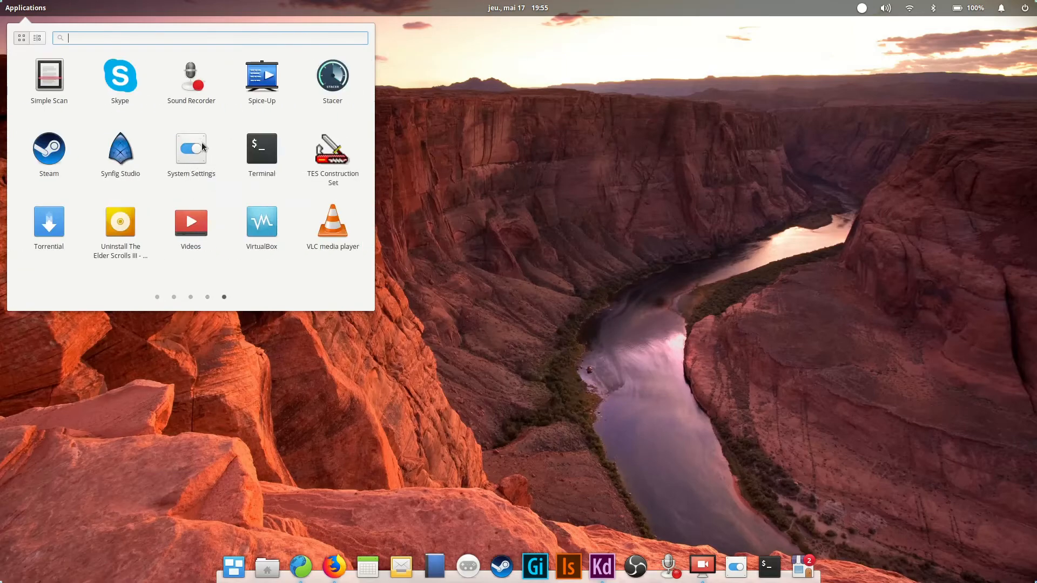
mouse_move(176, 197)
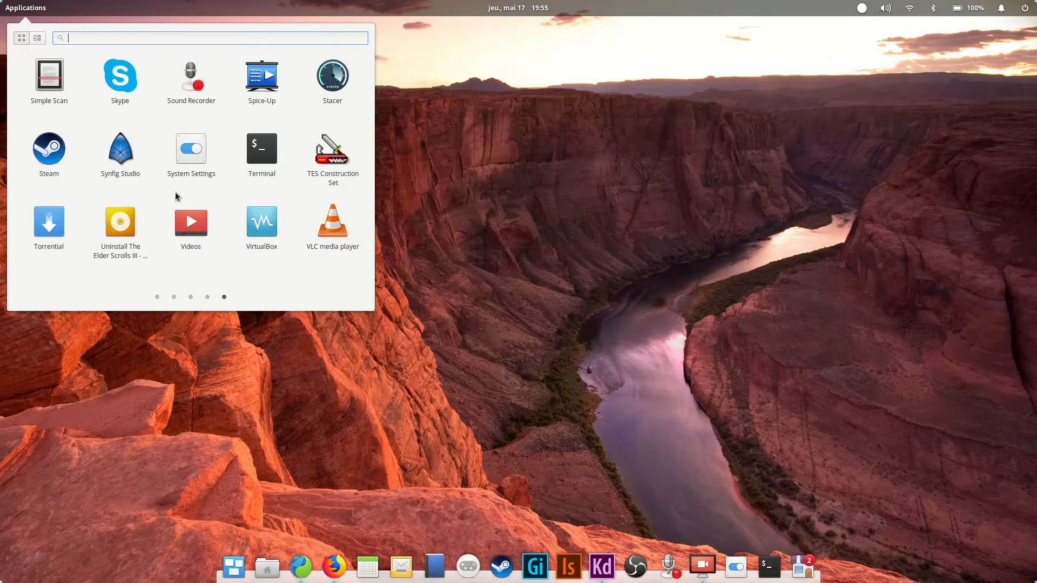